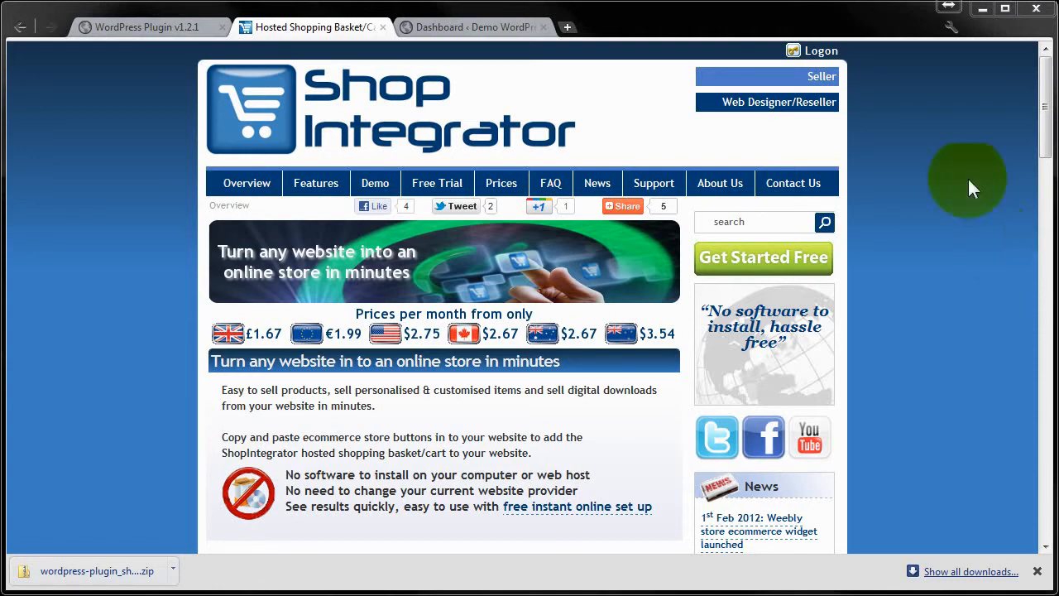
Step: Reach the WordPress ecommerce plugin guide on the ShopIntegrator site and download the plugin zip
{"action": "scroll", "scroll_direction": "down", "scroll_amount": 3}
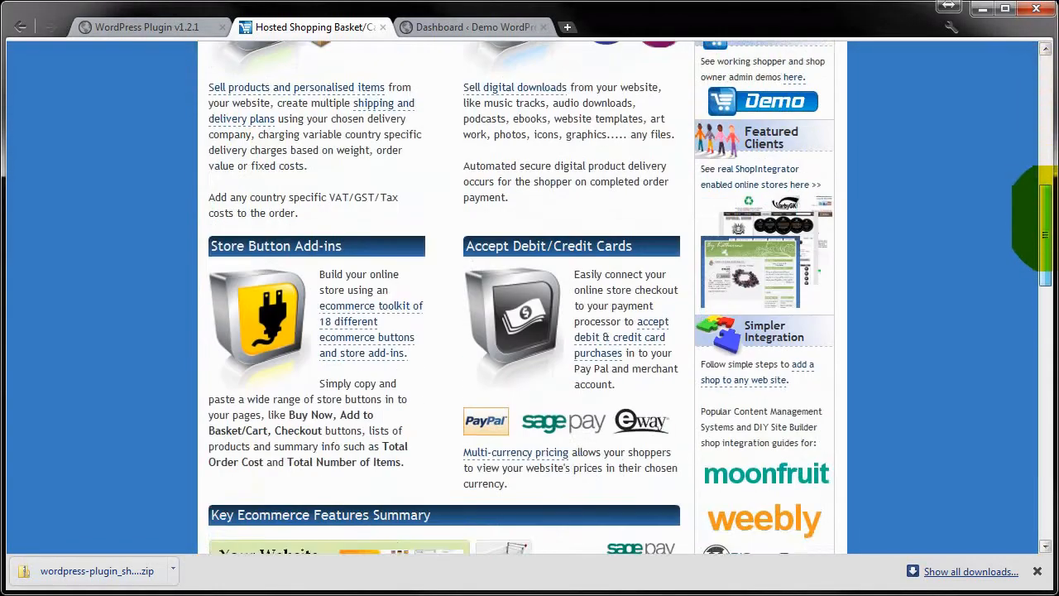
{"action": "scroll", "scroll_direction": "down", "scroll_amount": 3}
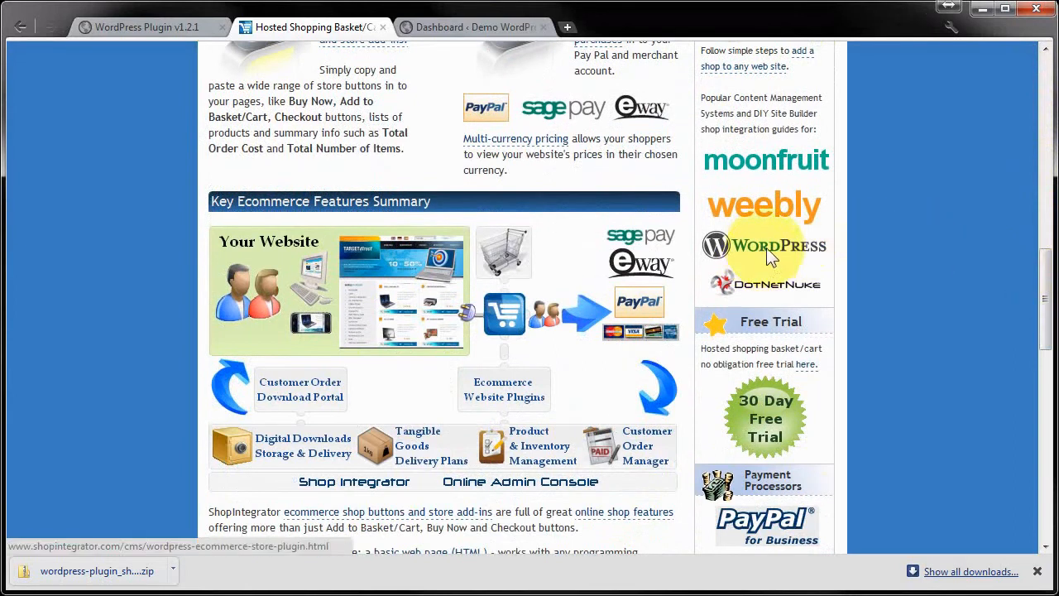
{"action": "left_click", "coordinate": [770, 249]}
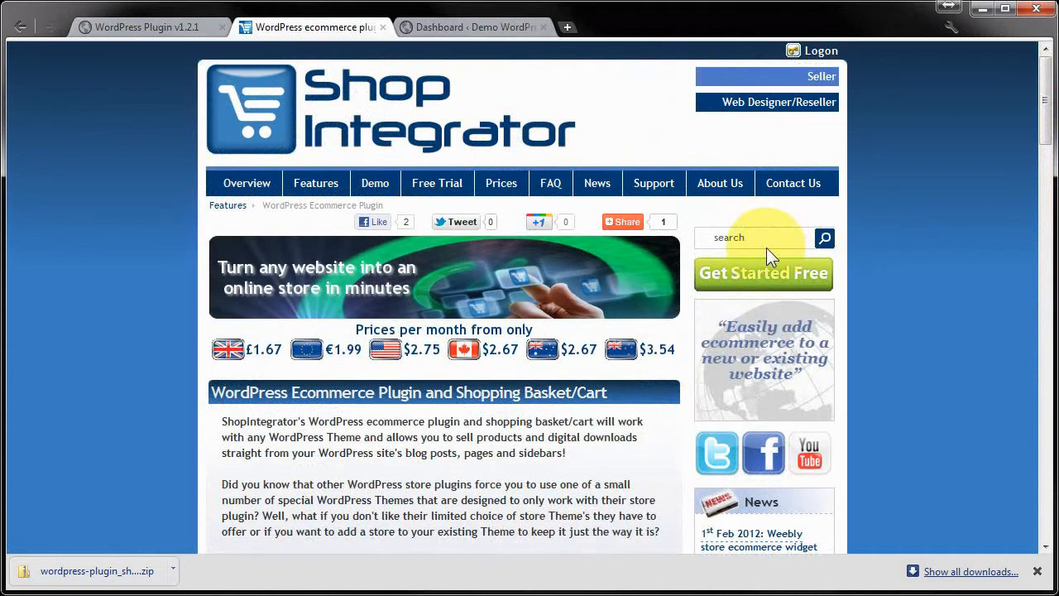
{"action": "scroll", "scroll_direction": "down", "scroll_amount": 3}
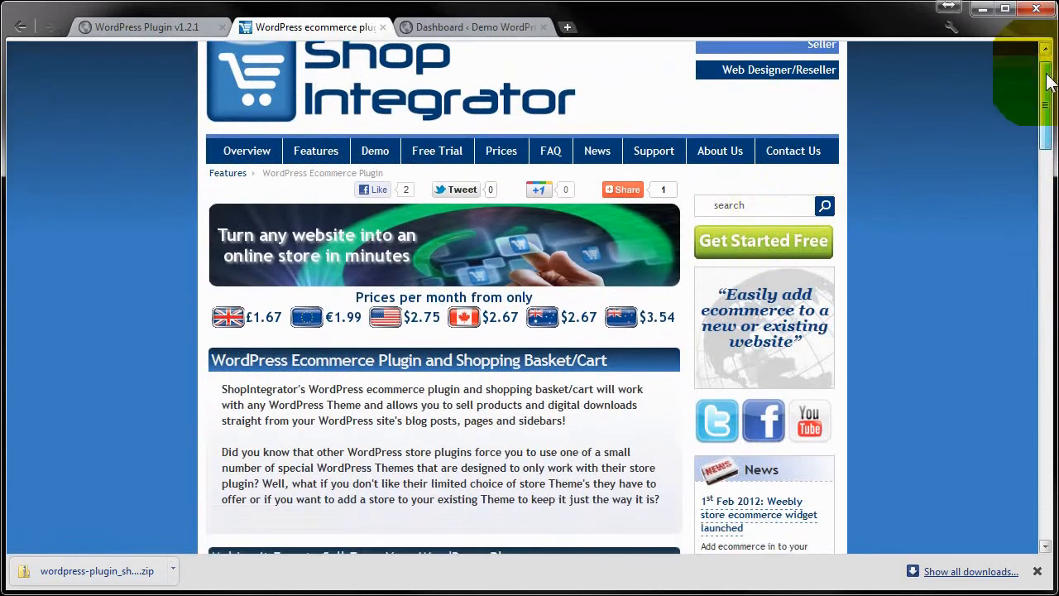
{"action": "scroll", "scroll_direction": "down", "scroll_amount": 3}
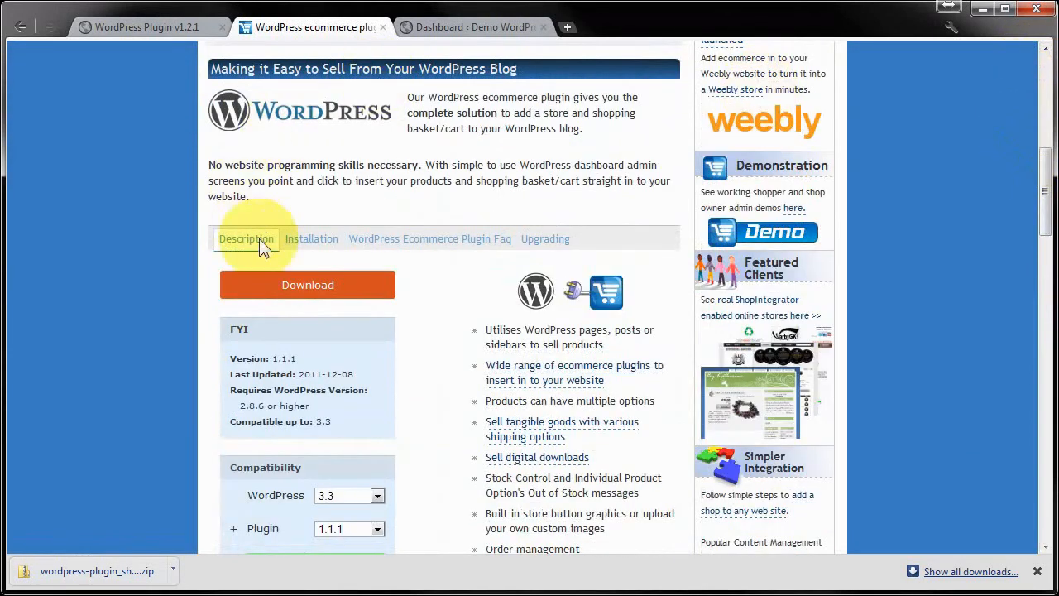
{"action": "mouse_move", "coordinate": [354, 290]}
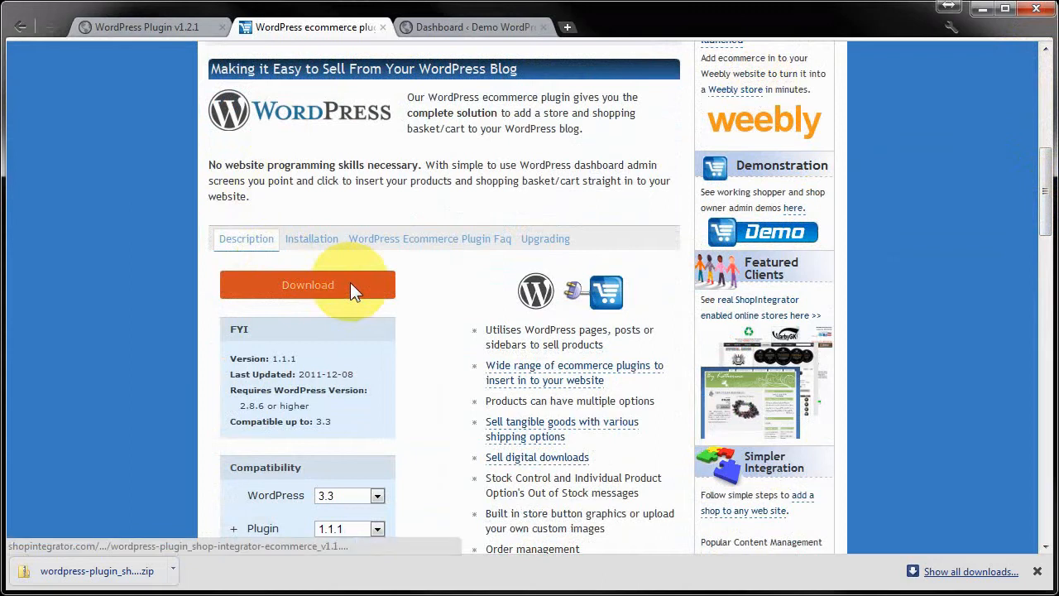
{"action": "left_click", "coordinate": [311, 239]}
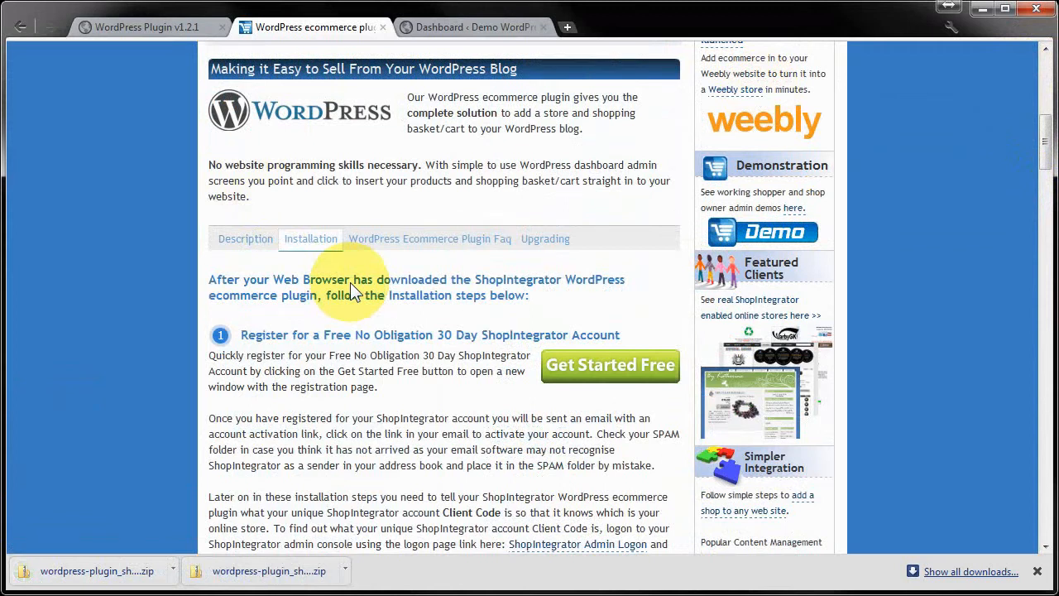
Step: View the installed plugins list showing ShopIntegrator Ecommerce Connector 1.2.1 active, then head to Settings
{"action": "left_click", "coordinate": [467, 27]}
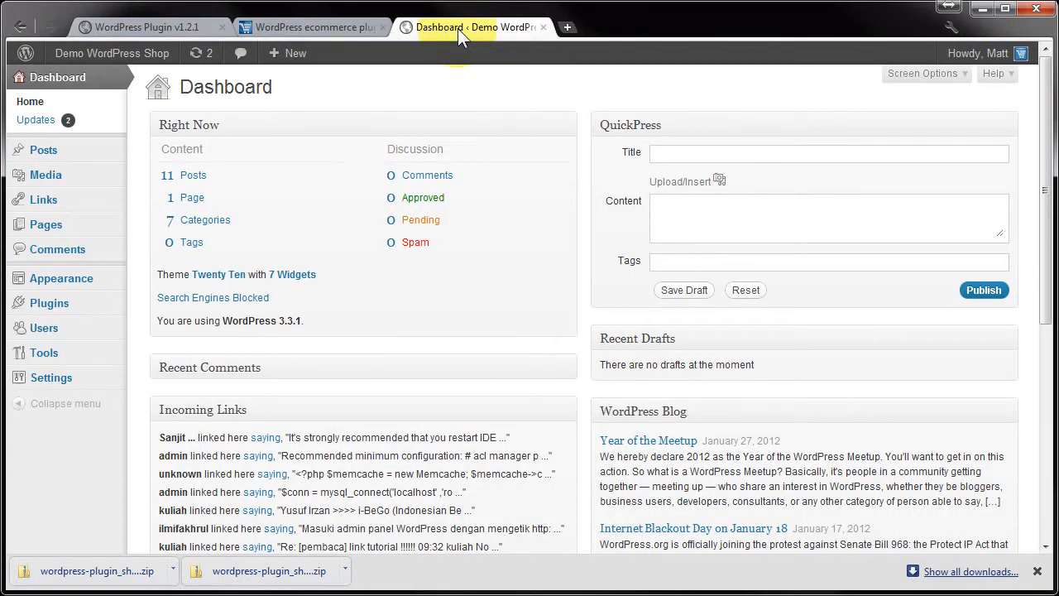
{"action": "mouse_move", "coordinate": [50, 303]}
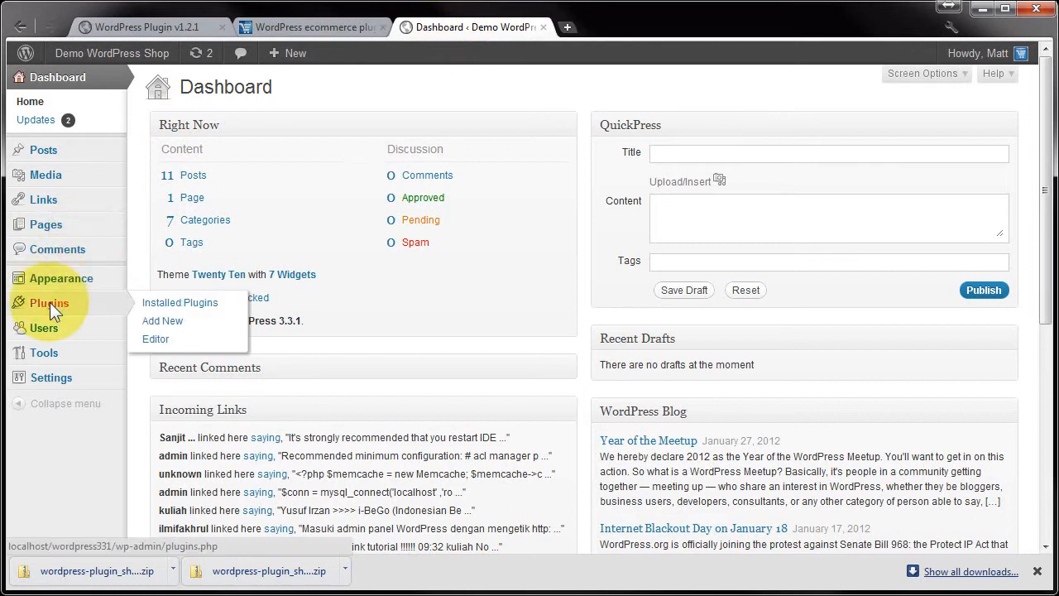
{"action": "left_click", "coordinate": [179, 302]}
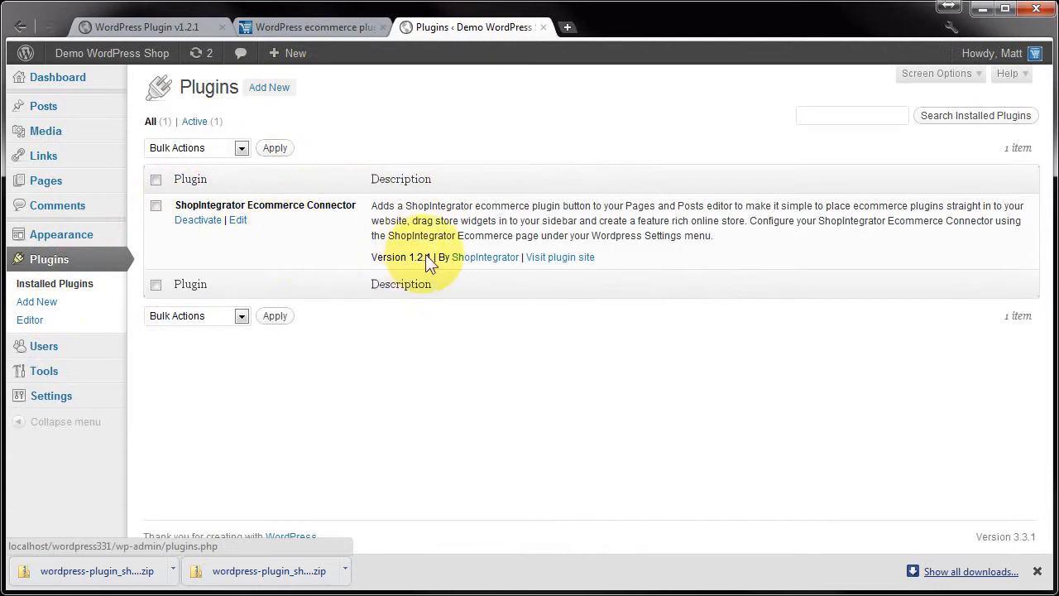
{"action": "left_click", "coordinate": [51, 395]}
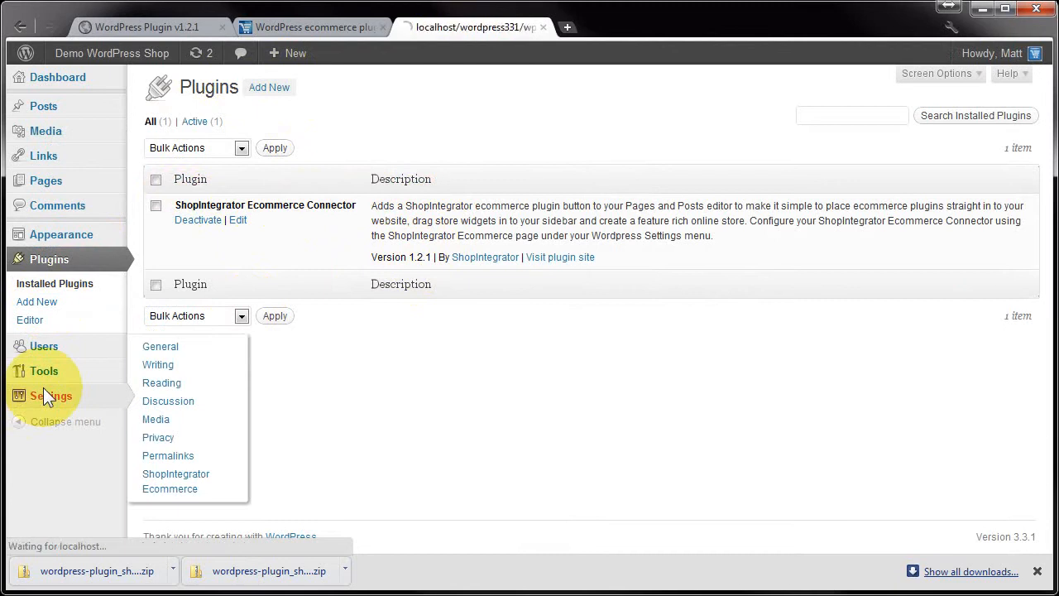
Step: Show the General Settings page for the Demo WordPress Shop site
{"action": "left_click", "coordinate": [160, 346]}
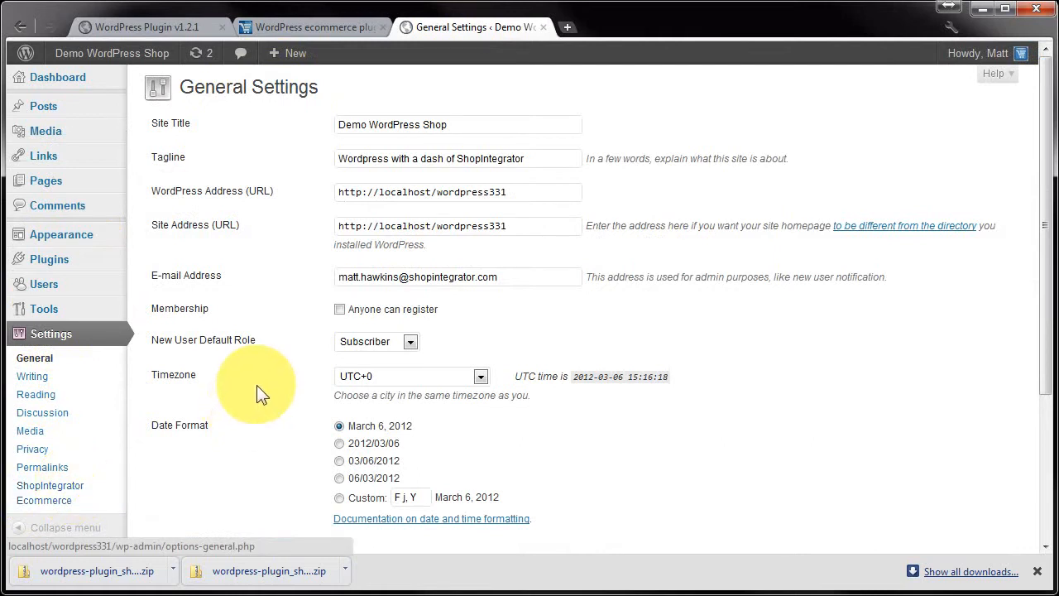
{"action": "mouse_move", "coordinate": [184, 203]}
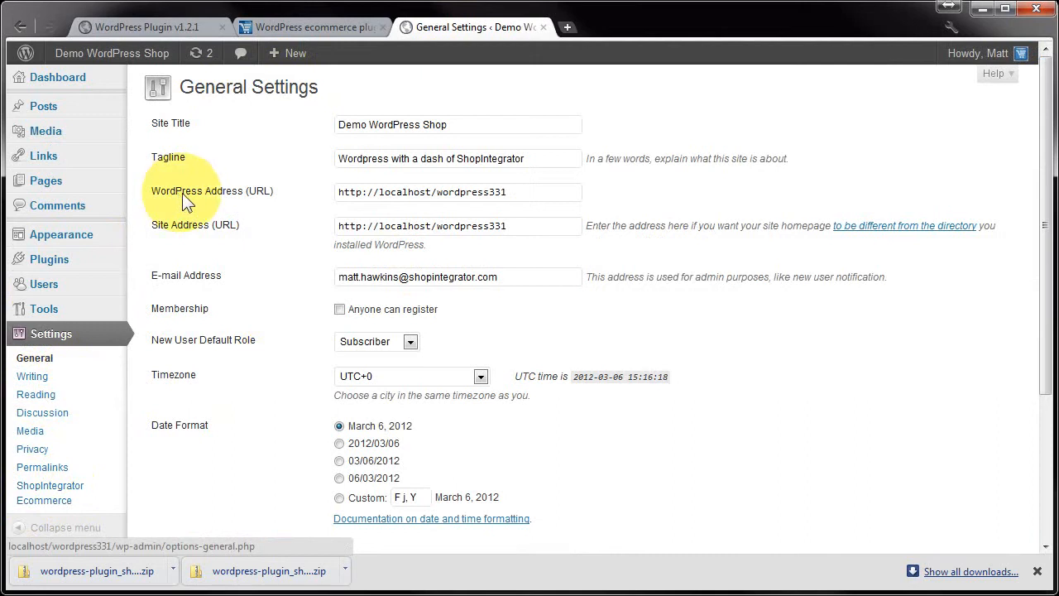
{"action": "mouse_move", "coordinate": [170, 266]}
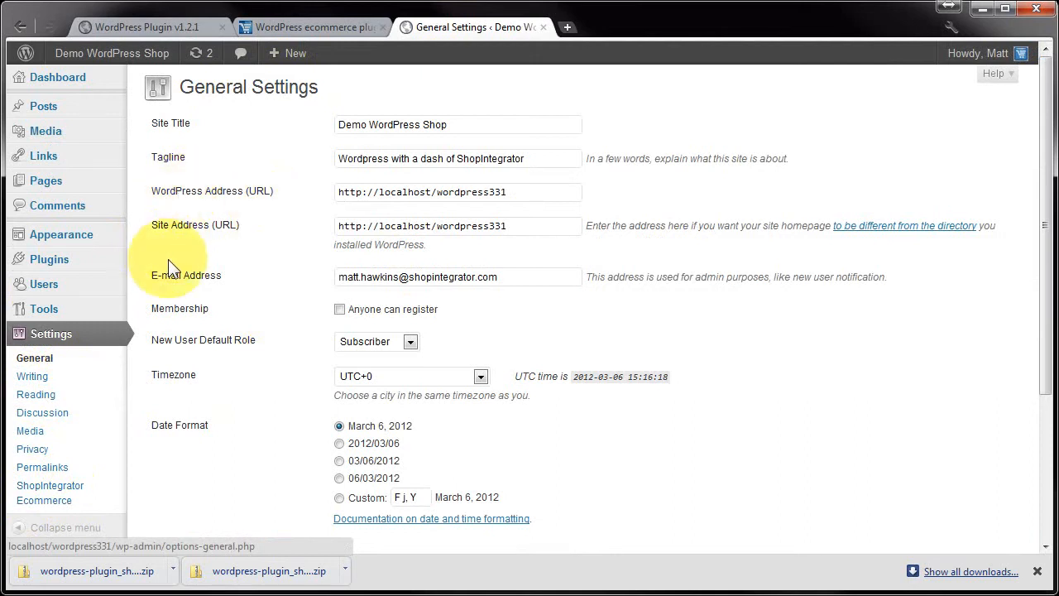
{"action": "mouse_move", "coordinate": [79, 245]}
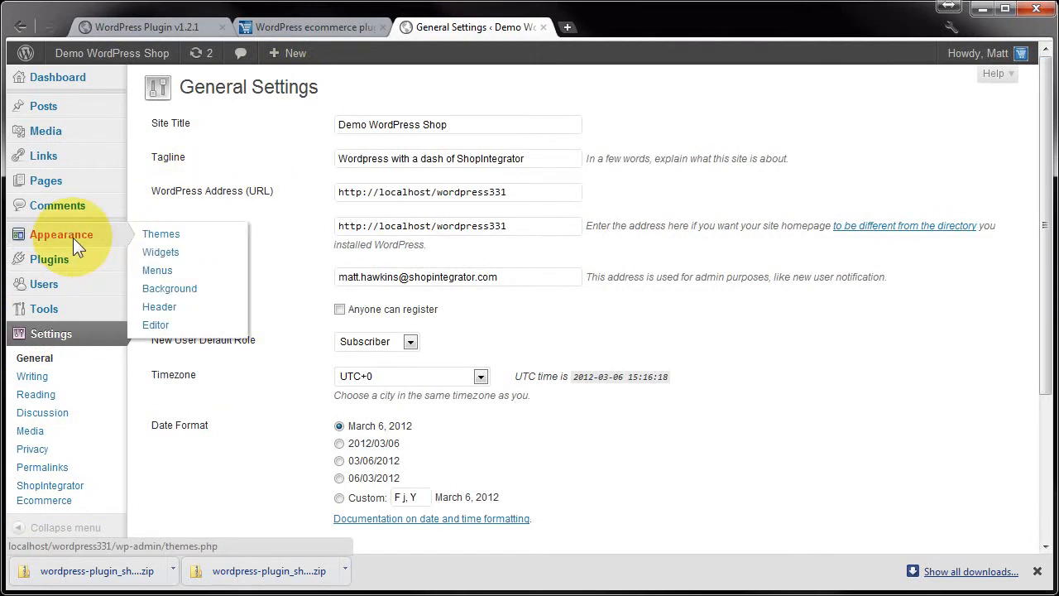
{"action": "mouse_move", "coordinate": [160, 252]}
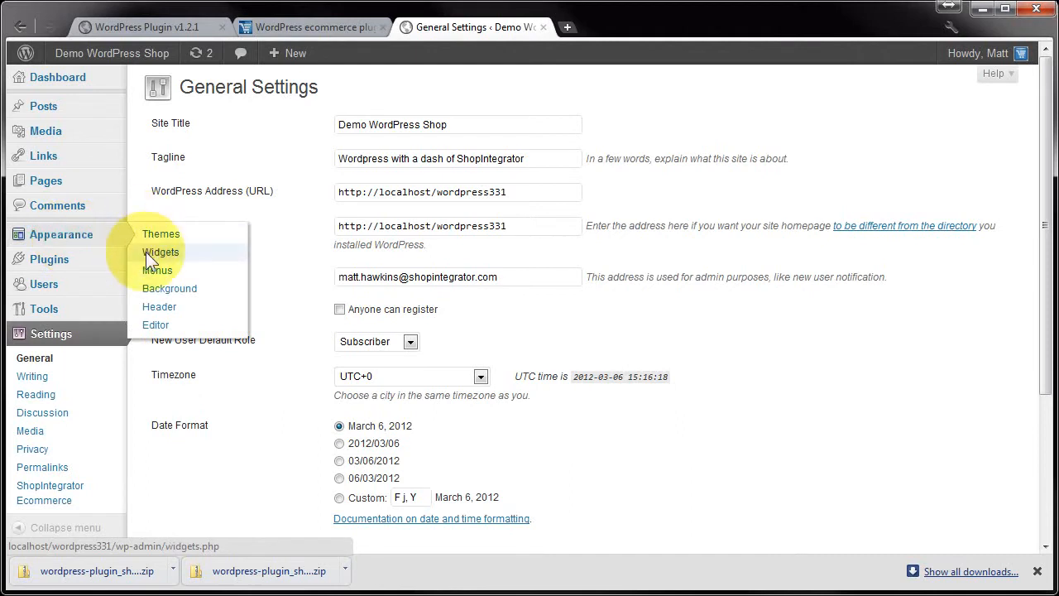
Step: On the Widgets page, expand Store Currency Control and select its si_widget_currency CSS class
{"action": "left_click", "coordinate": [161, 252]}
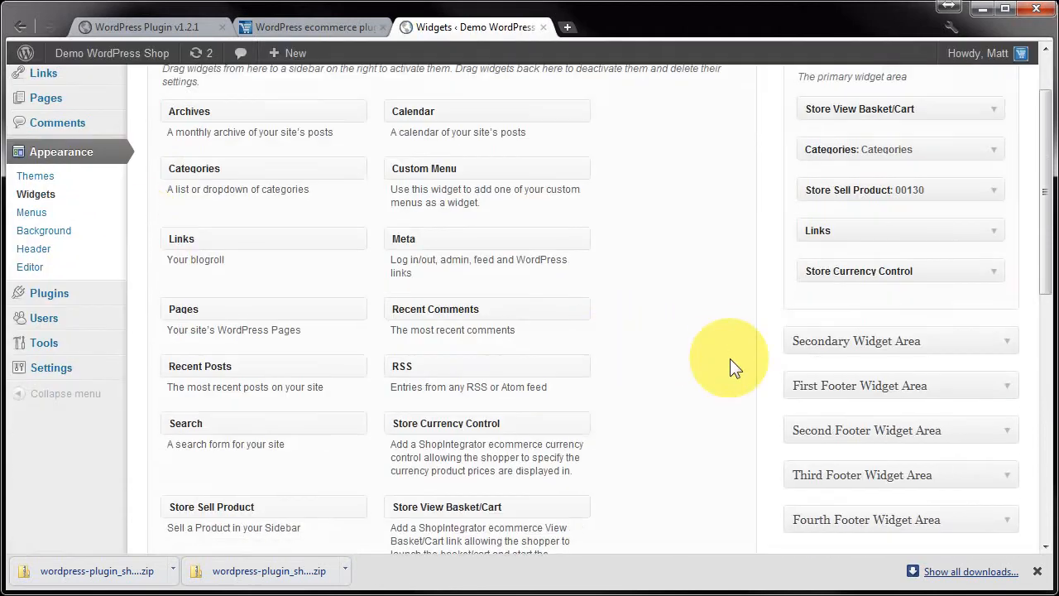
{"action": "scroll", "scroll_direction": "down", "scroll_amount": 3}
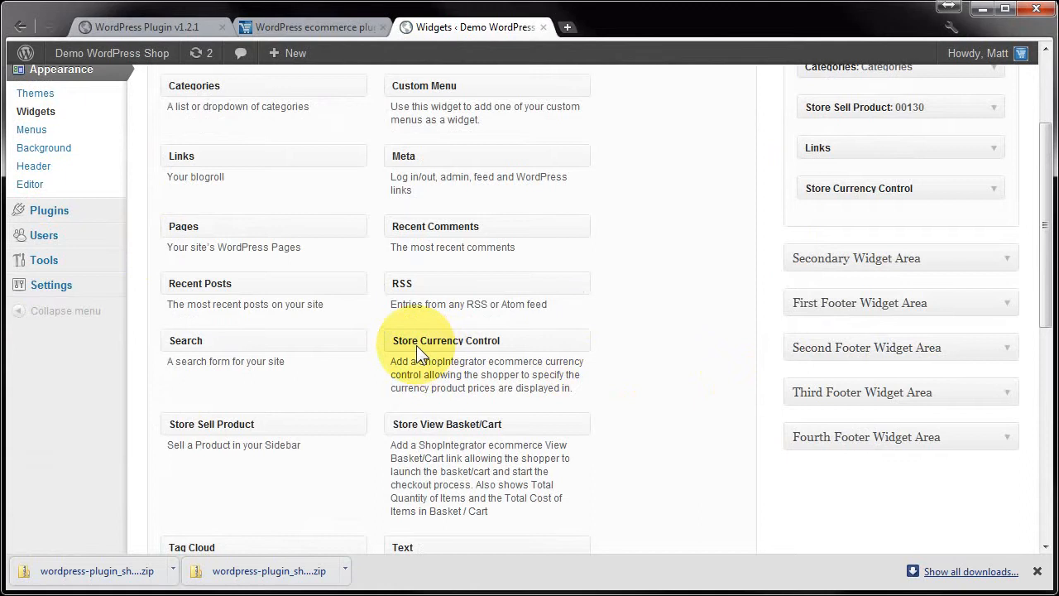
{"action": "mouse_move", "coordinate": [691, 373]}
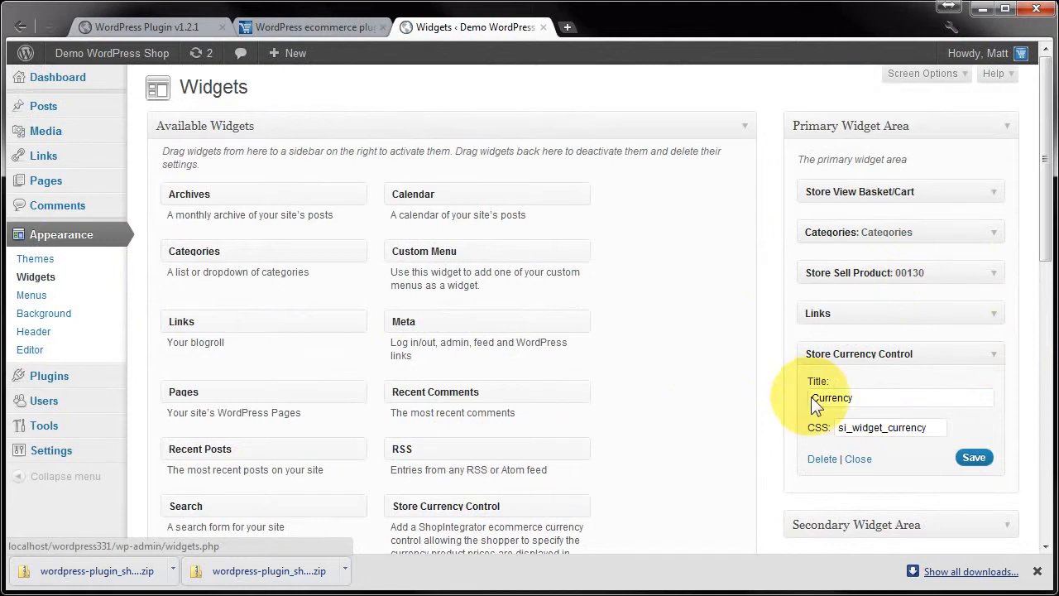
{"action": "mouse_move", "coordinate": [813, 437]}
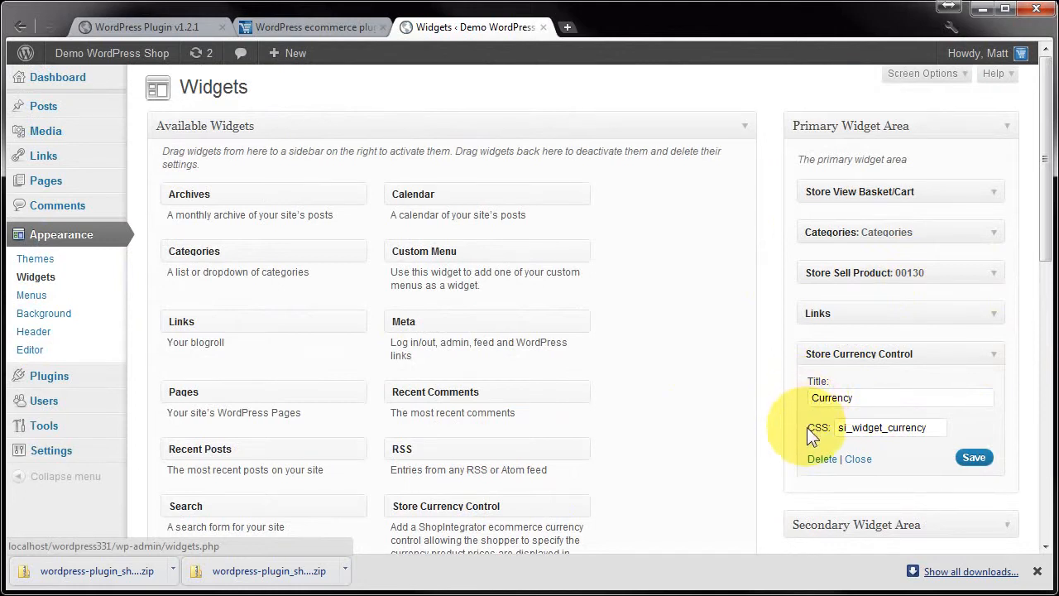
{"action": "mouse_move", "coordinate": [842, 438]}
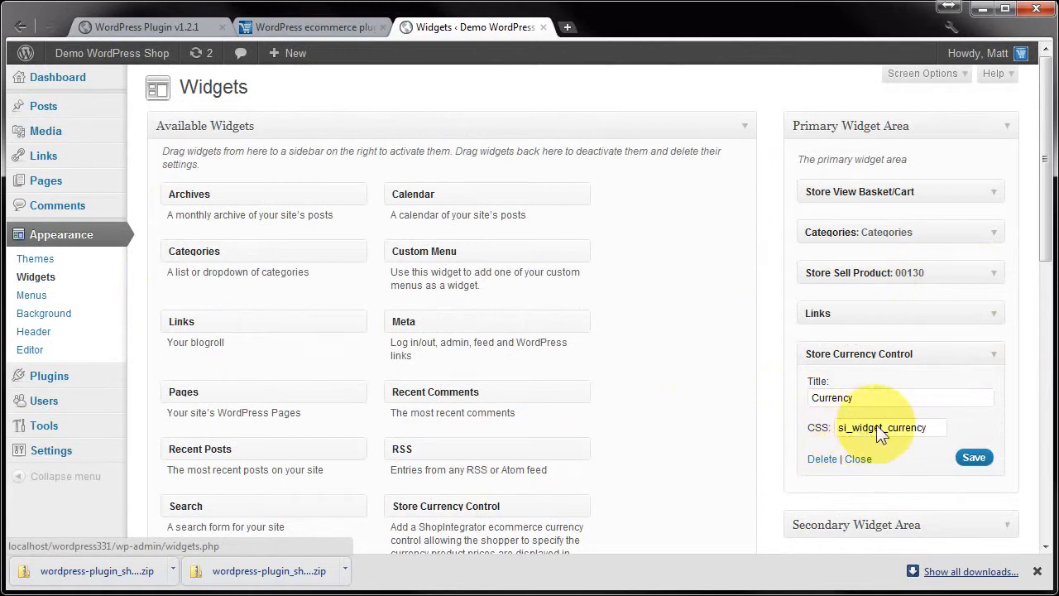
{"action": "mouse_move", "coordinate": [931, 441]}
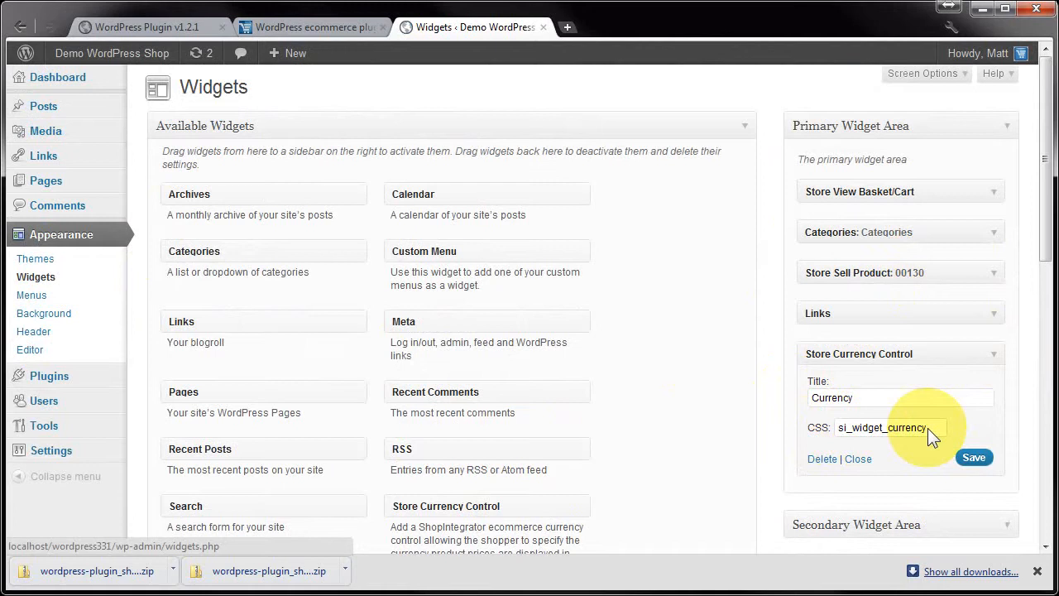
{"action": "double_click", "coordinate": [910, 428]}
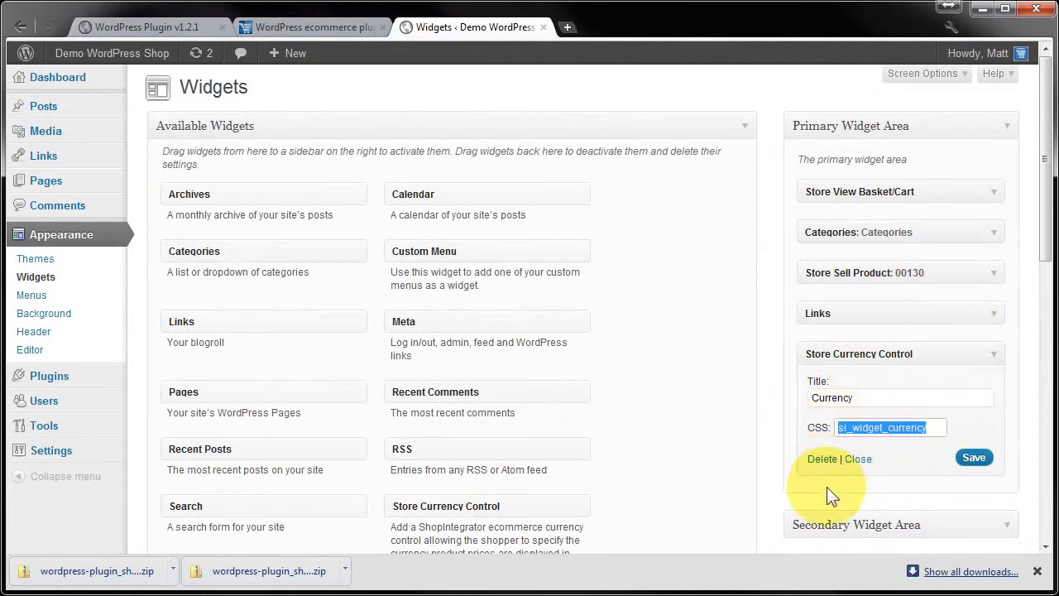
{"action": "mouse_move", "coordinate": [914, 463]}
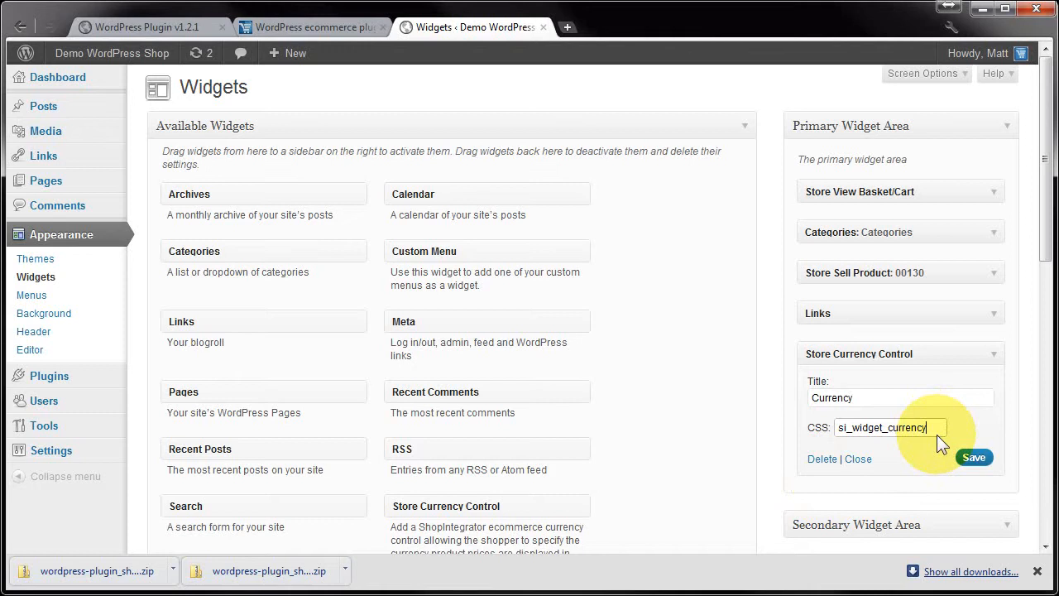
{"action": "mouse_move", "coordinate": [925, 439]}
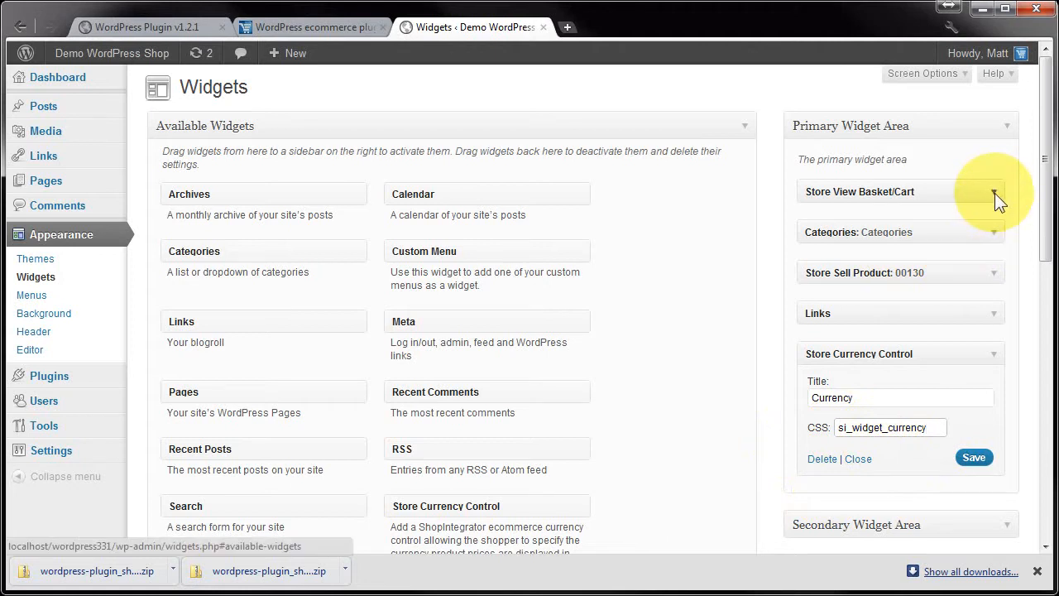
Step: Try the View Basket widget's display styles, ending on a checkout-style option
{"action": "left_click", "coordinate": [998, 191]}
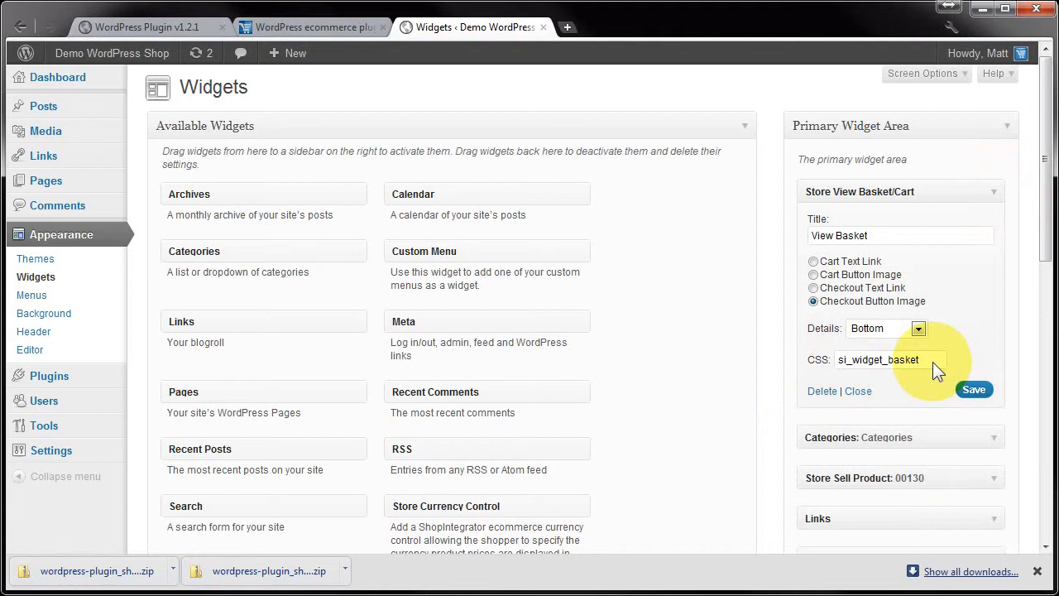
{"action": "mouse_move", "coordinate": [906, 214]}
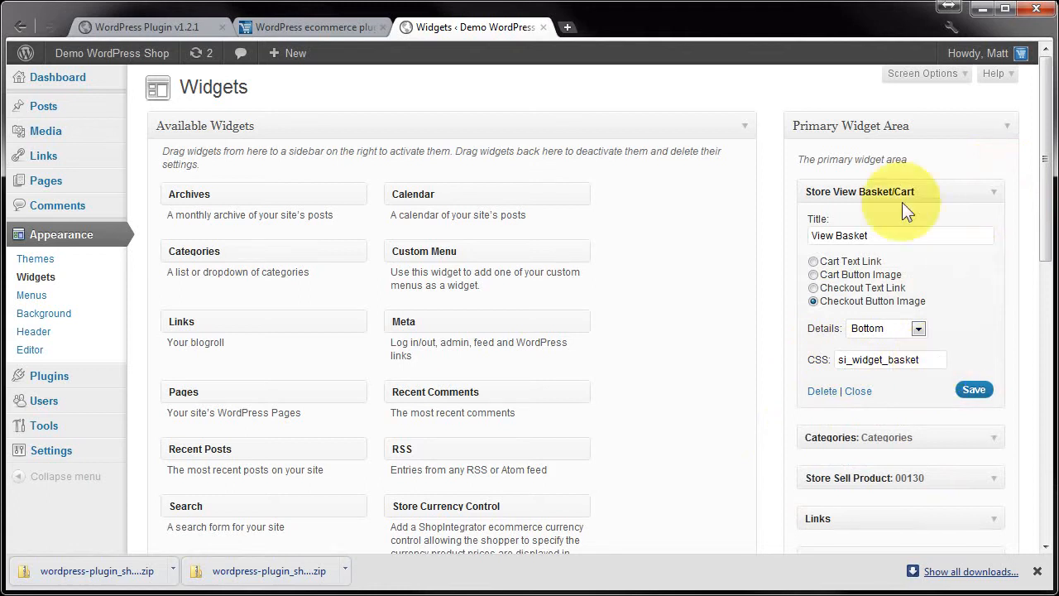
{"action": "mouse_move", "coordinate": [782, 344]}
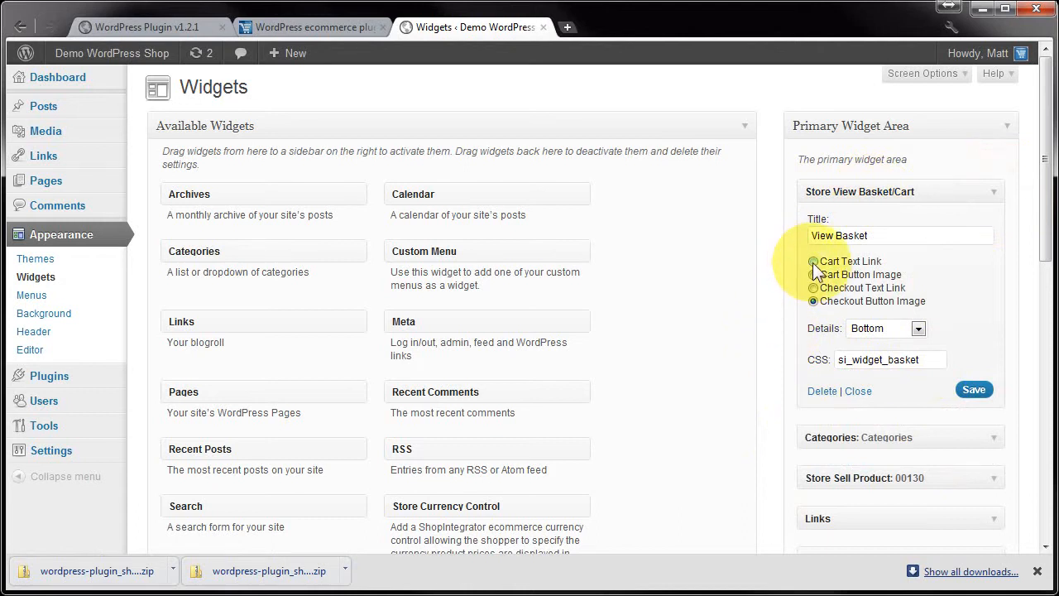
{"action": "left_click", "coordinate": [813, 261]}
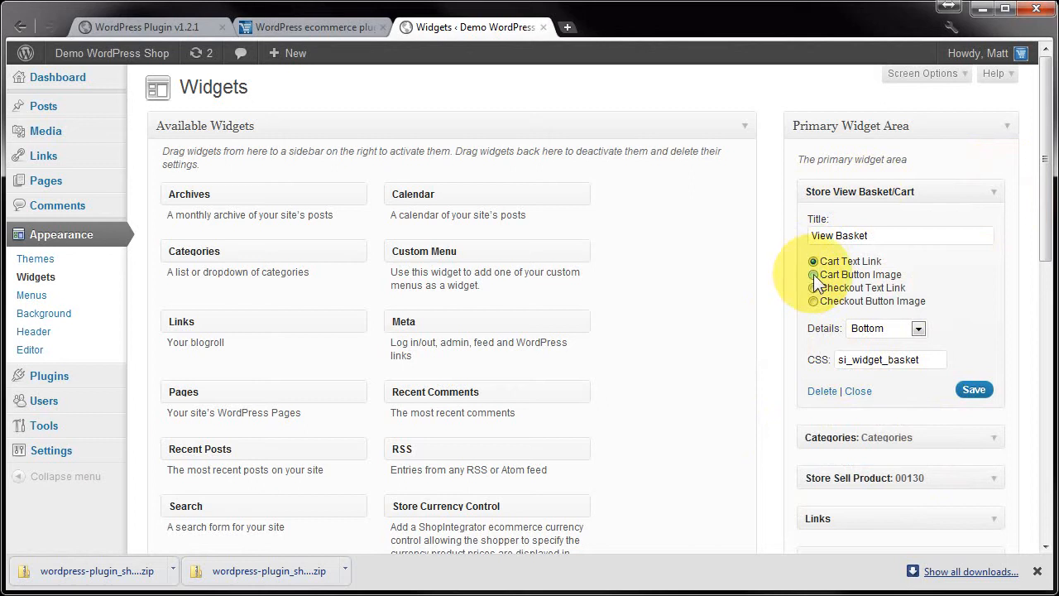
{"action": "left_click", "coordinate": [813, 274]}
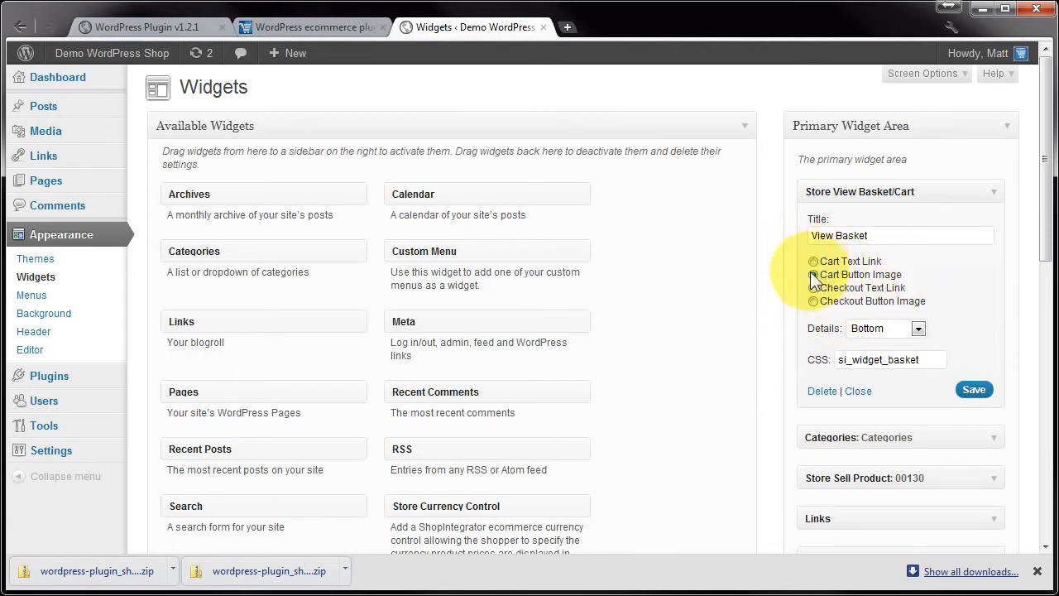
{"action": "left_click", "coordinate": [811, 274]}
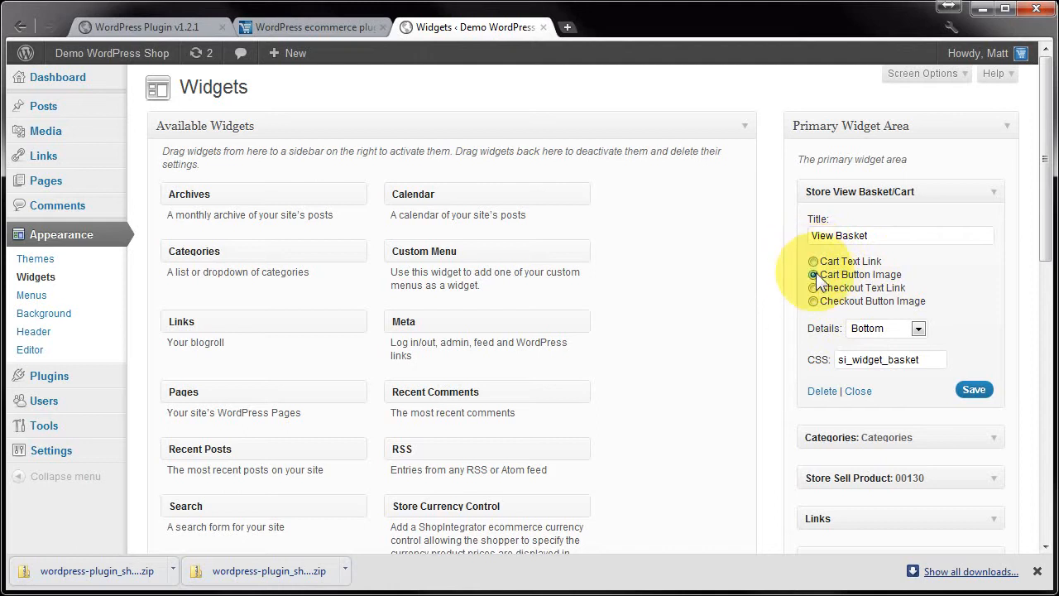
{"action": "left_click", "coordinate": [812, 262]}
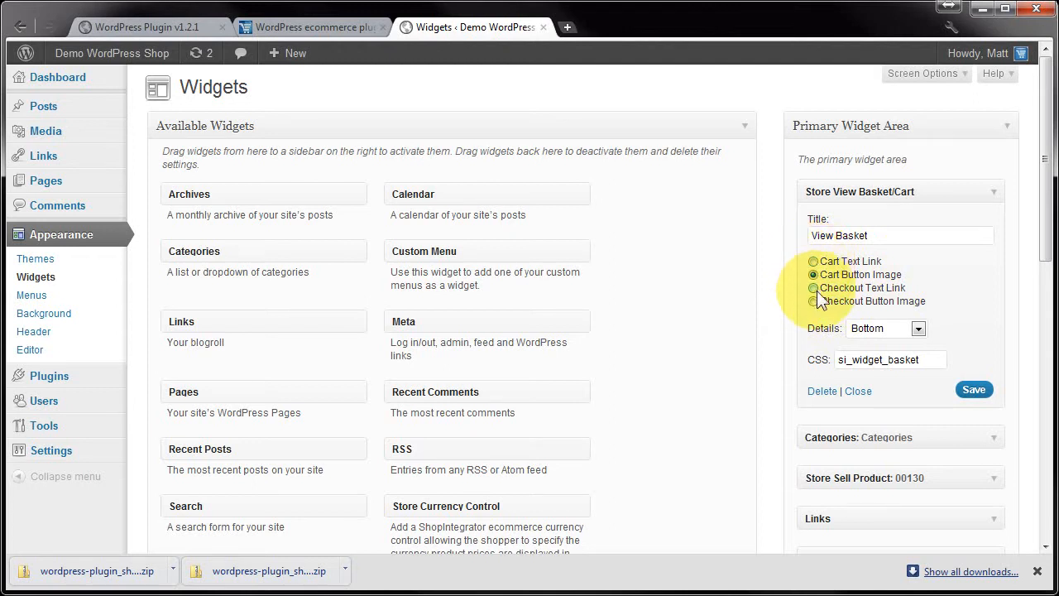
{"action": "left_click", "coordinate": [811, 301]}
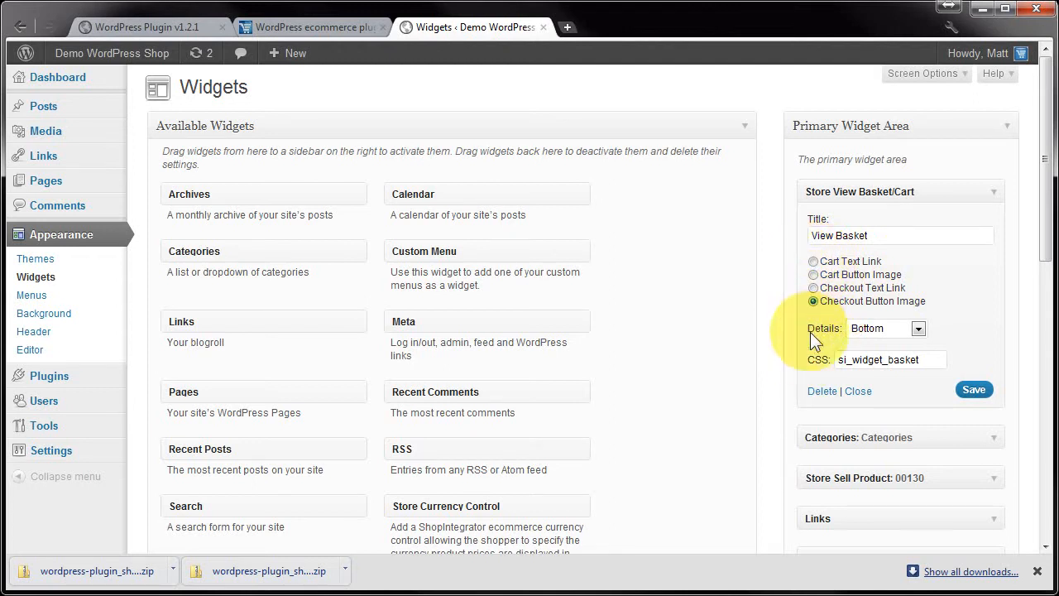
{"action": "left_click", "coordinate": [813, 287]}
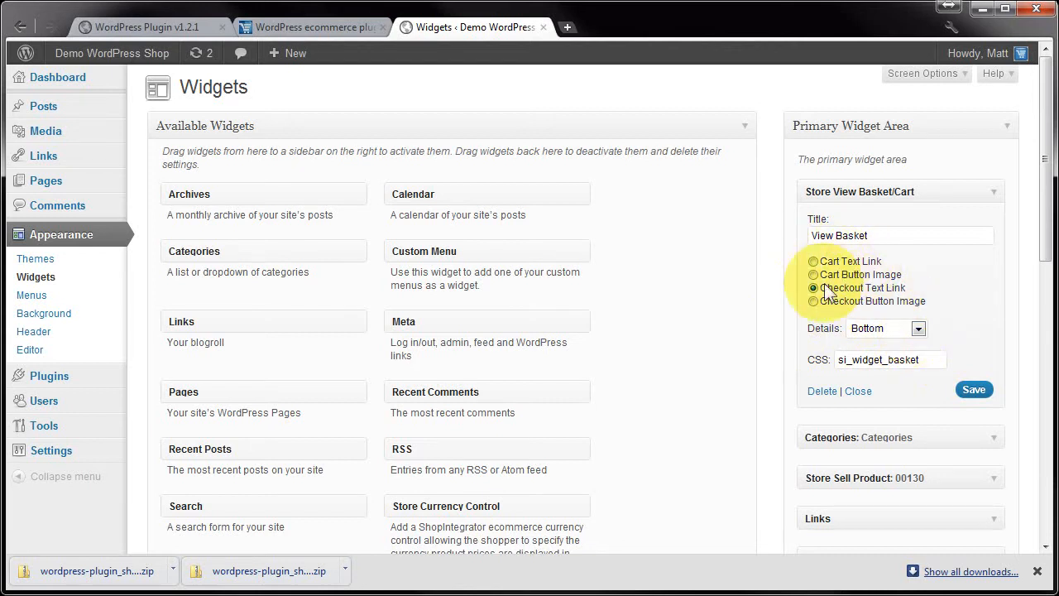
Step: Set basket details to Bottom with Checkout Button Image as the display style
{"action": "left_click", "coordinate": [917, 327]}
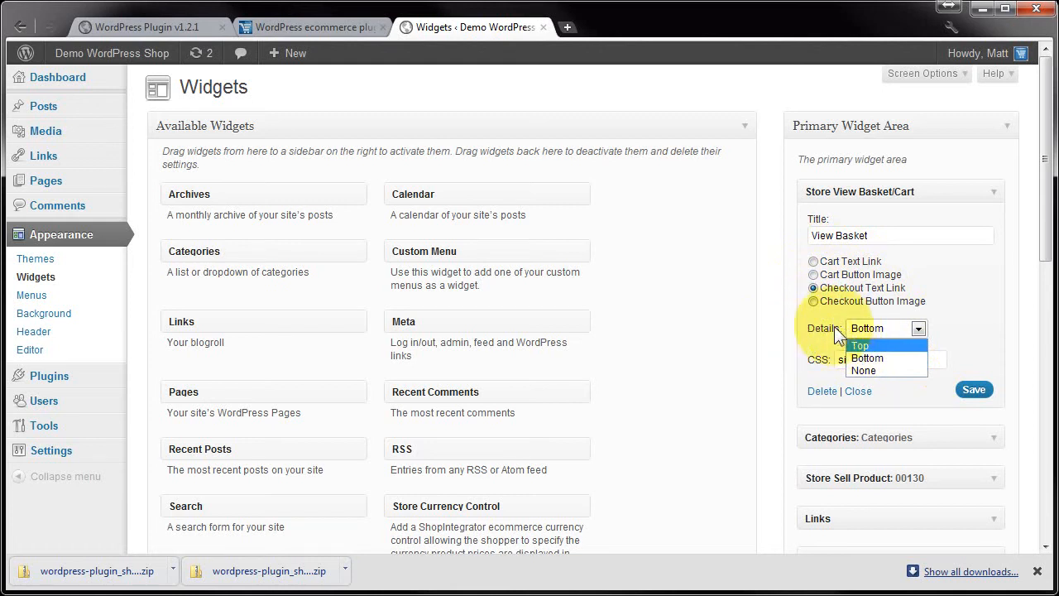
{"action": "mouse_move", "coordinate": [829, 338]}
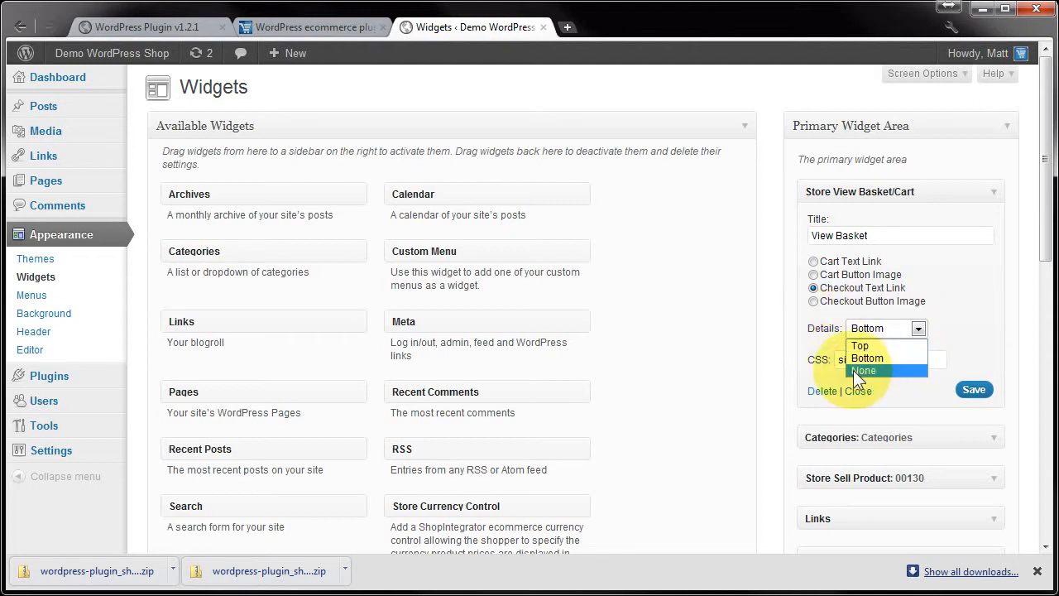
{"action": "left_click", "coordinate": [865, 370]}
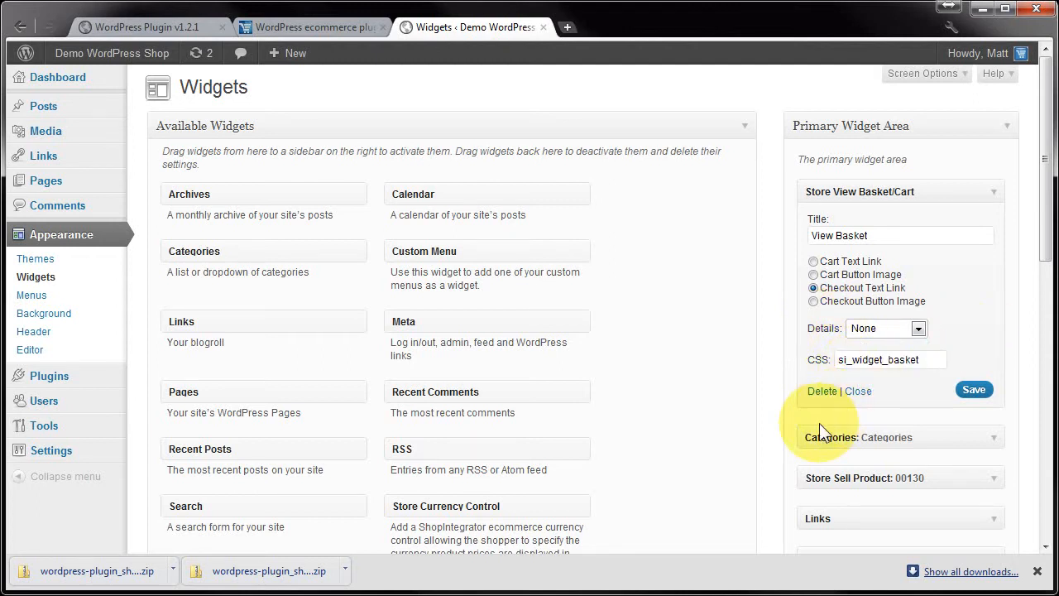
{"action": "mouse_move", "coordinate": [923, 285]}
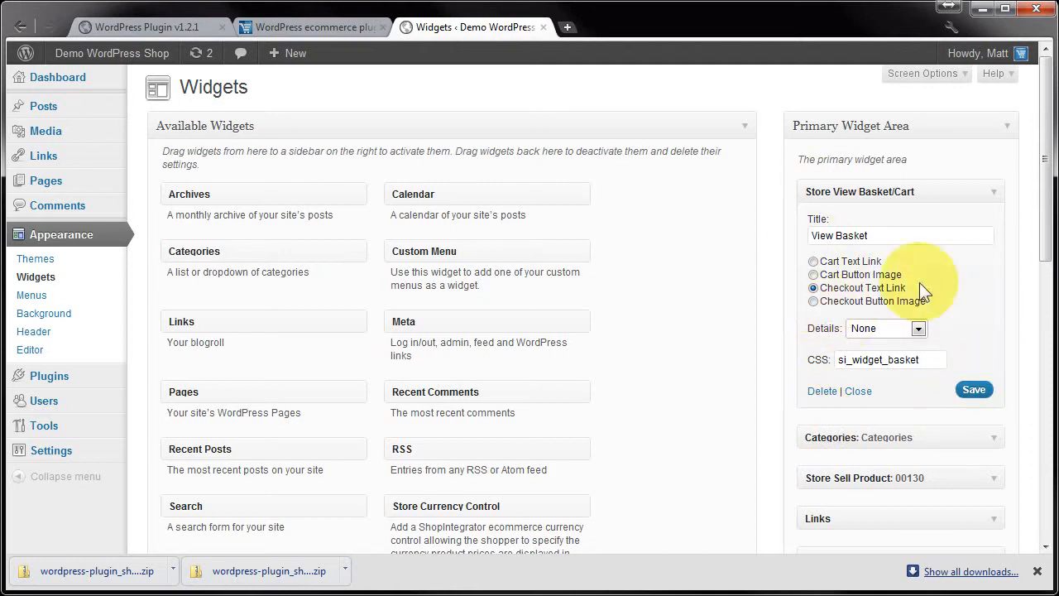
{"action": "left_click", "coordinate": [917, 328]}
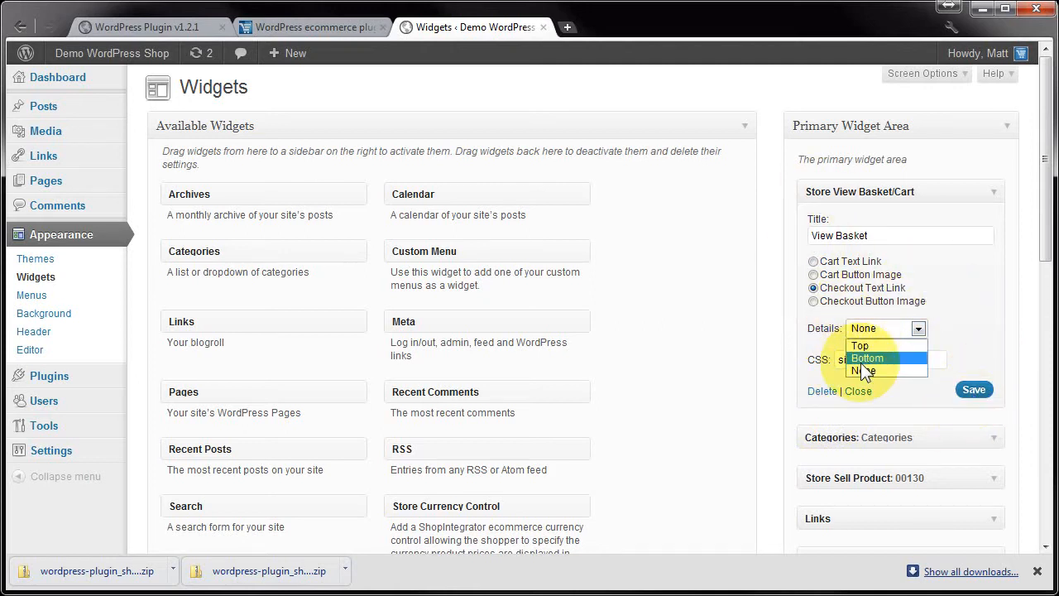
{"action": "left_click", "coordinate": [867, 358]}
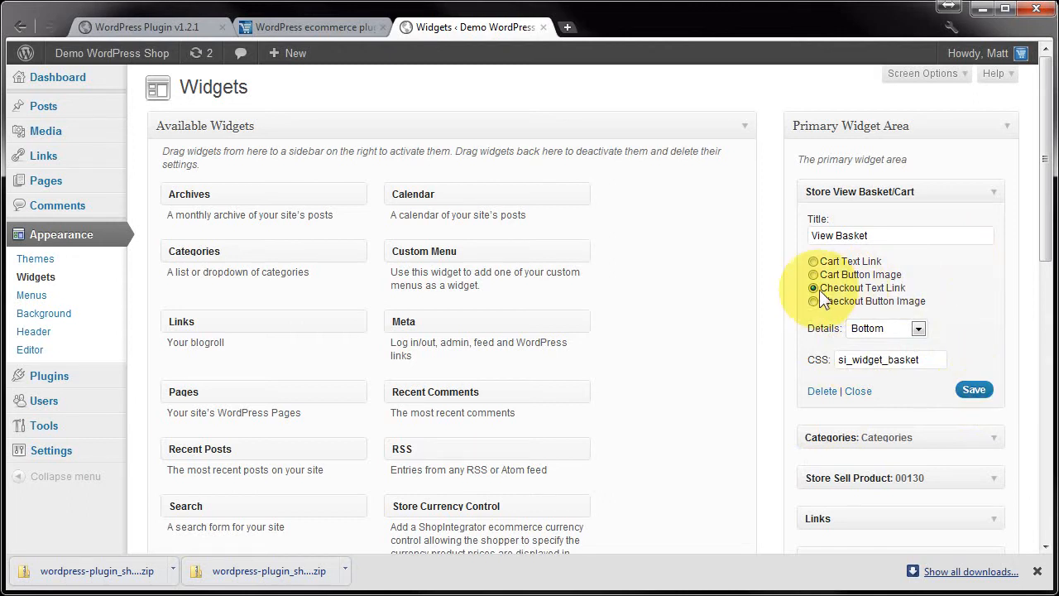
{"action": "left_click", "coordinate": [812, 301]}
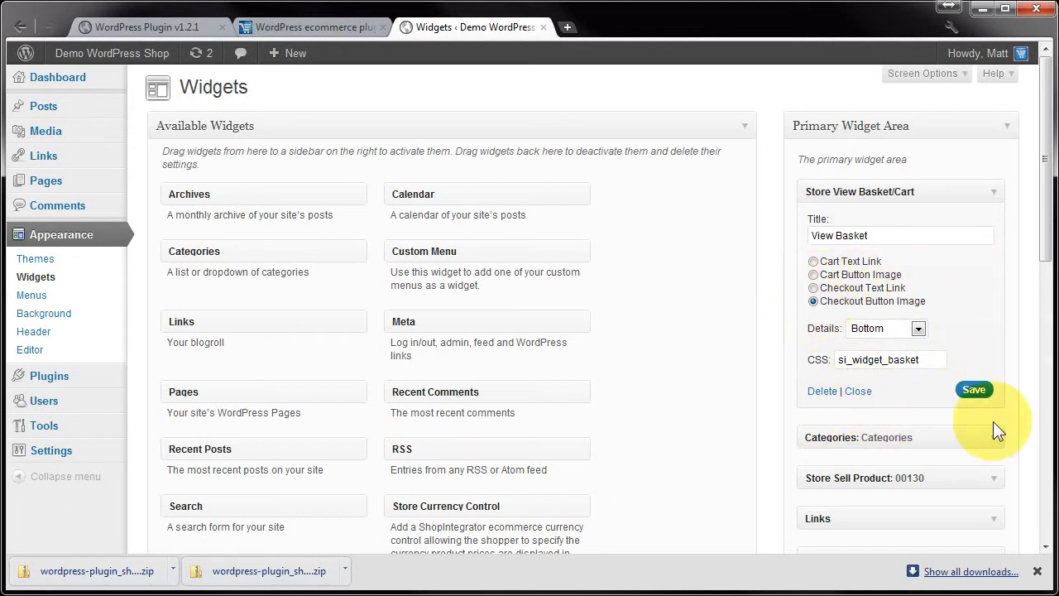
{"action": "mouse_move", "coordinate": [981, 217]}
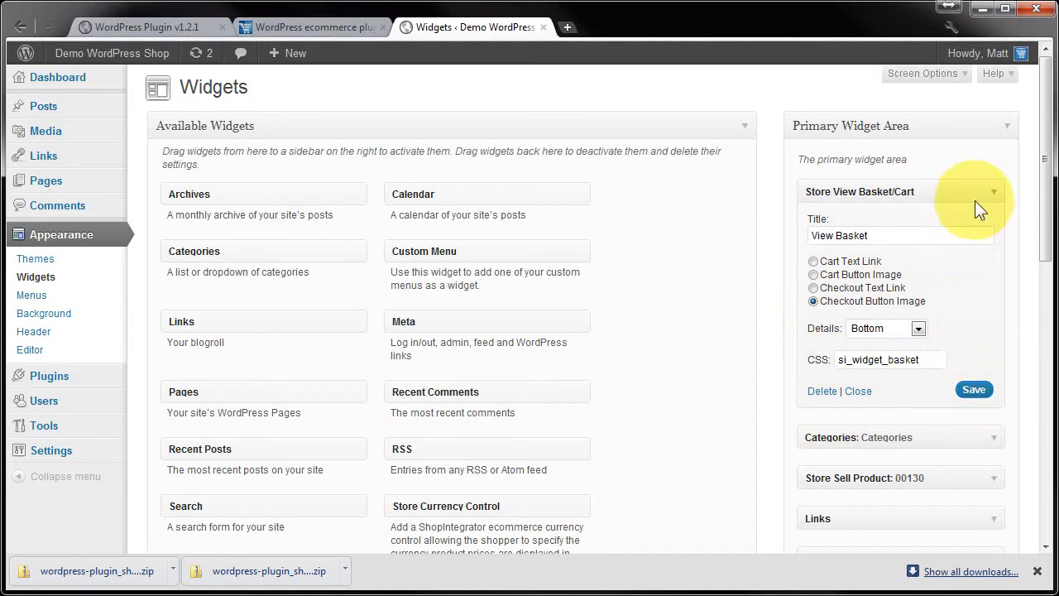
{"action": "scroll", "scroll_direction": "down", "scroll_amount": 3}
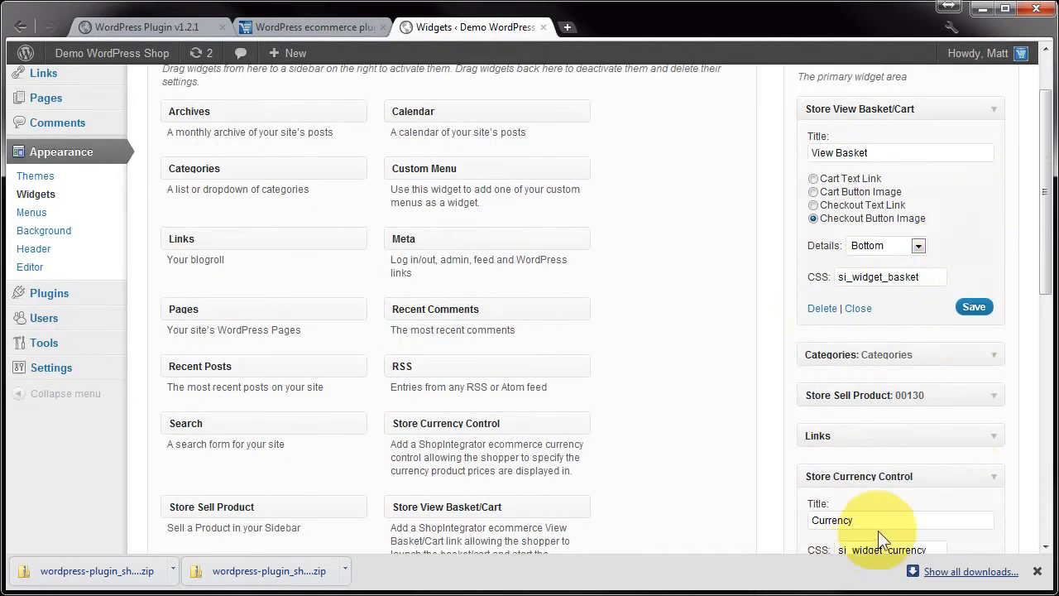
{"action": "mouse_move", "coordinate": [699, 295]}
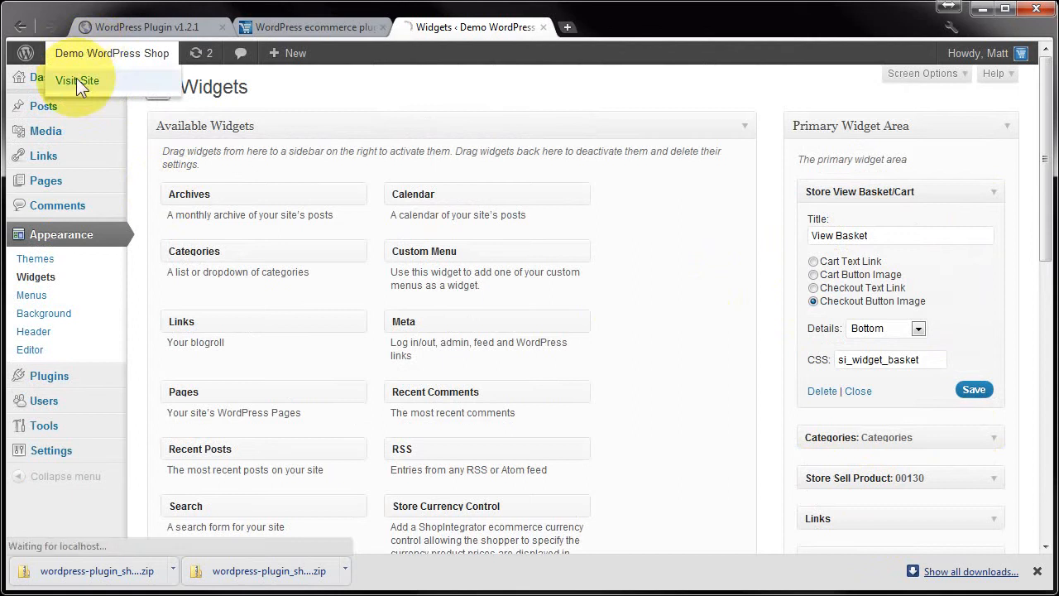
Step: Browse the demo shop front page products with prices, quantity selectors and basket buttons
{"action": "left_click", "coordinate": [75, 80]}
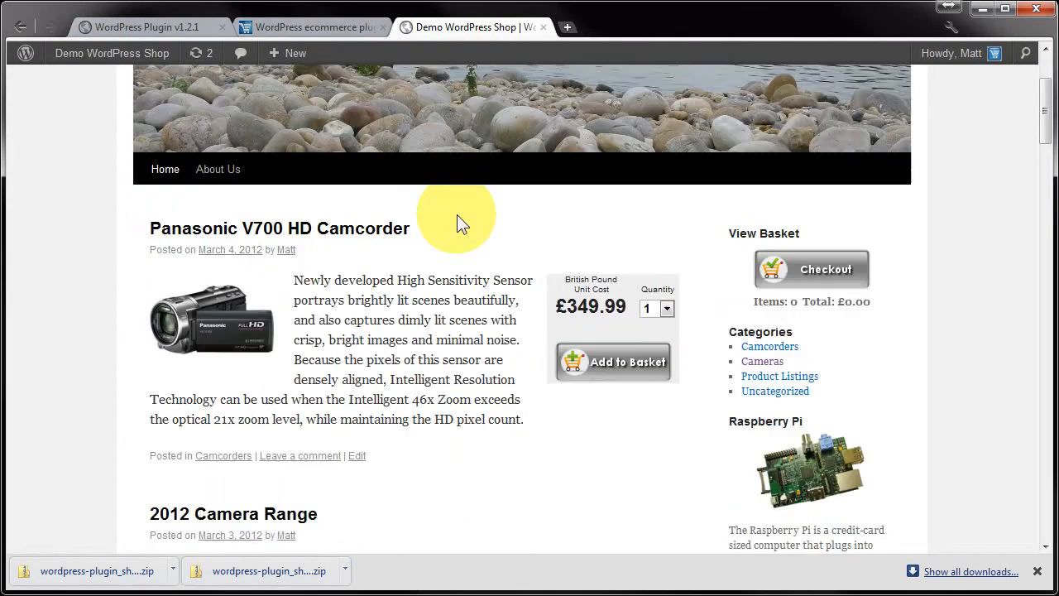
{"action": "scroll", "scroll_direction": "down", "scroll_amount": 3}
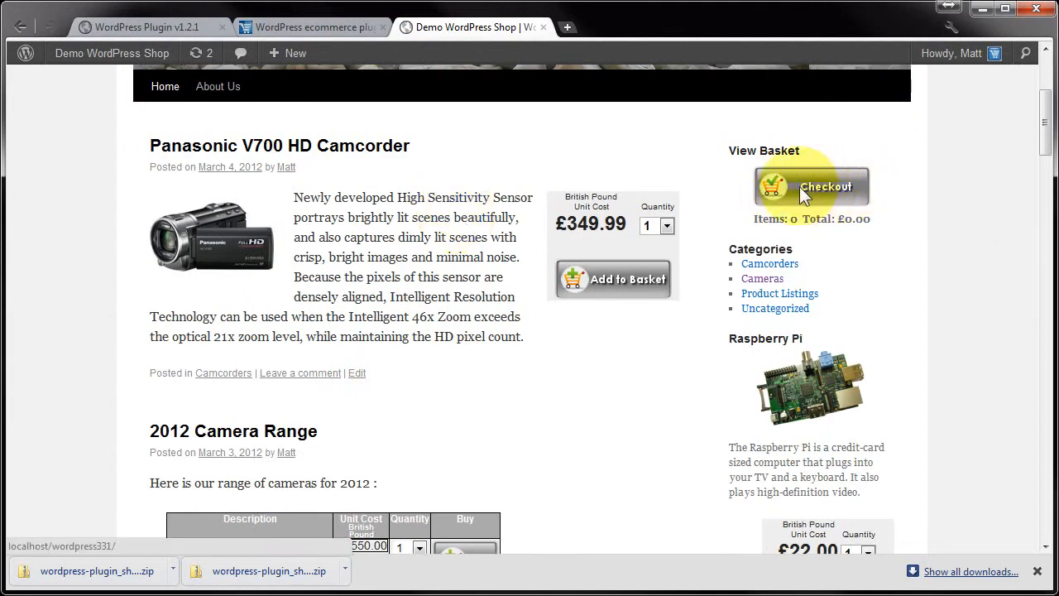
{"action": "mouse_move", "coordinate": [785, 237]}
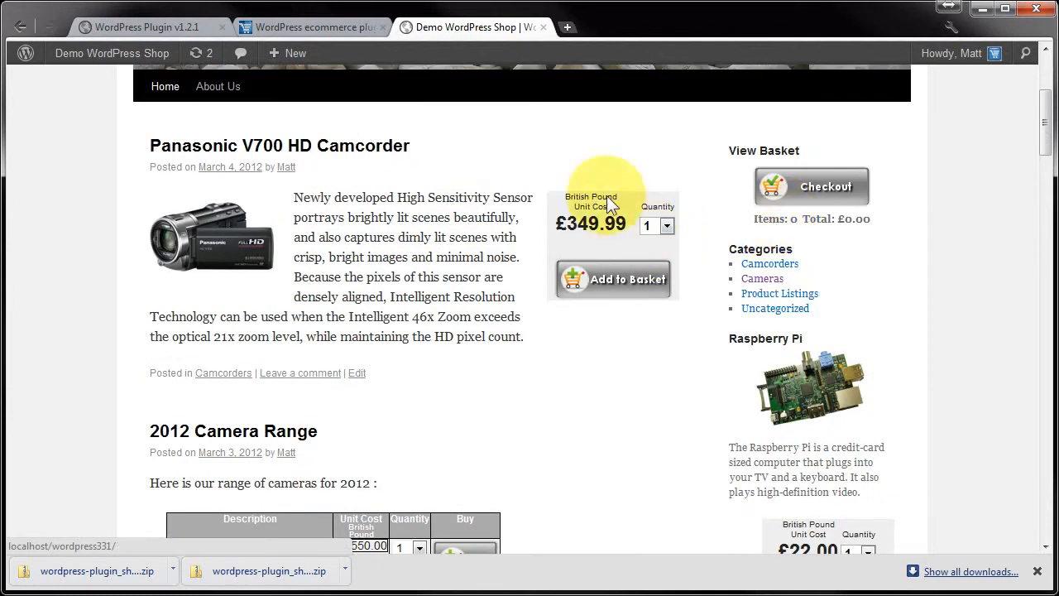
{"action": "mouse_move", "coordinate": [469, 255]}
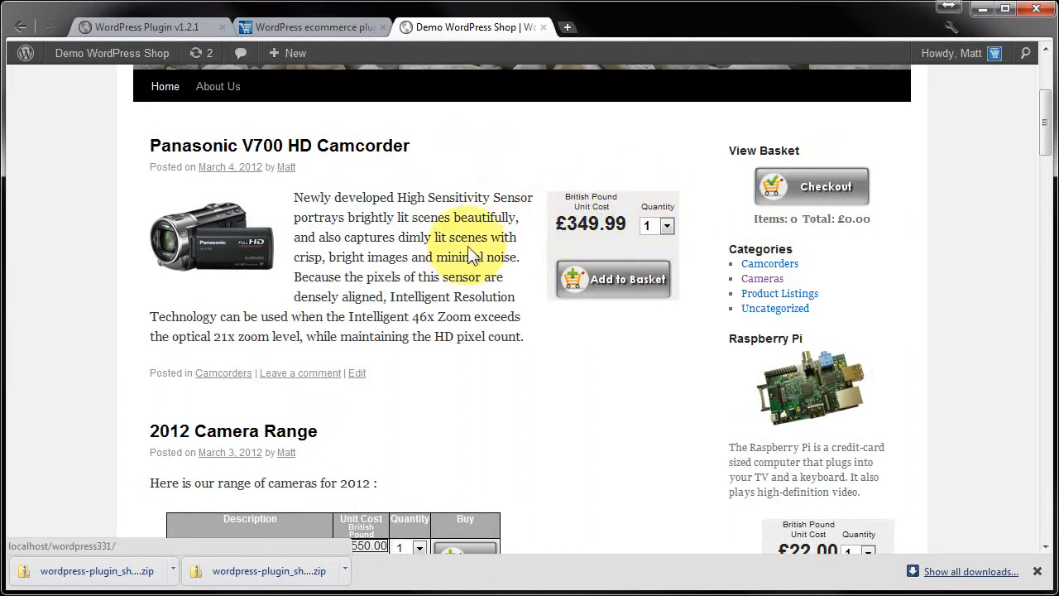
{"action": "scroll", "scroll_direction": "down", "scroll_amount": 3}
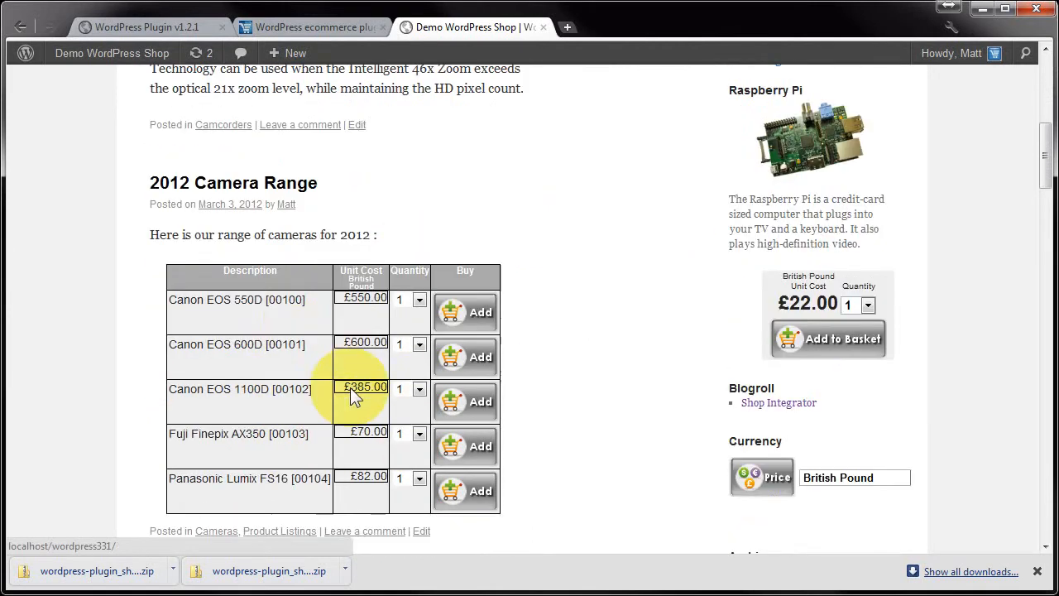
{"action": "mouse_move", "coordinate": [538, 303]}
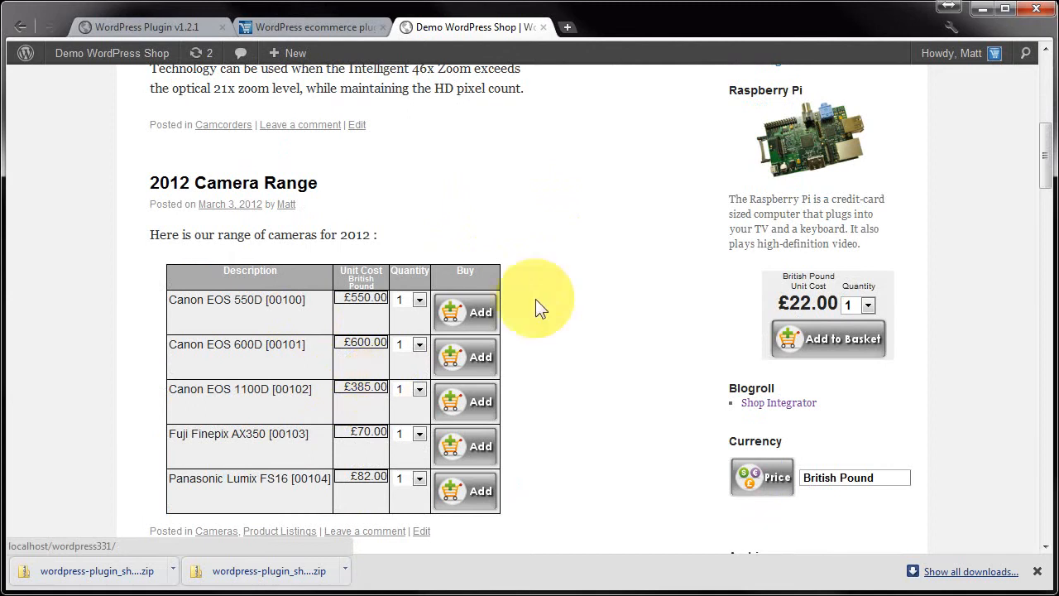
{"action": "scroll", "scroll_direction": "up", "scroll_amount": 3}
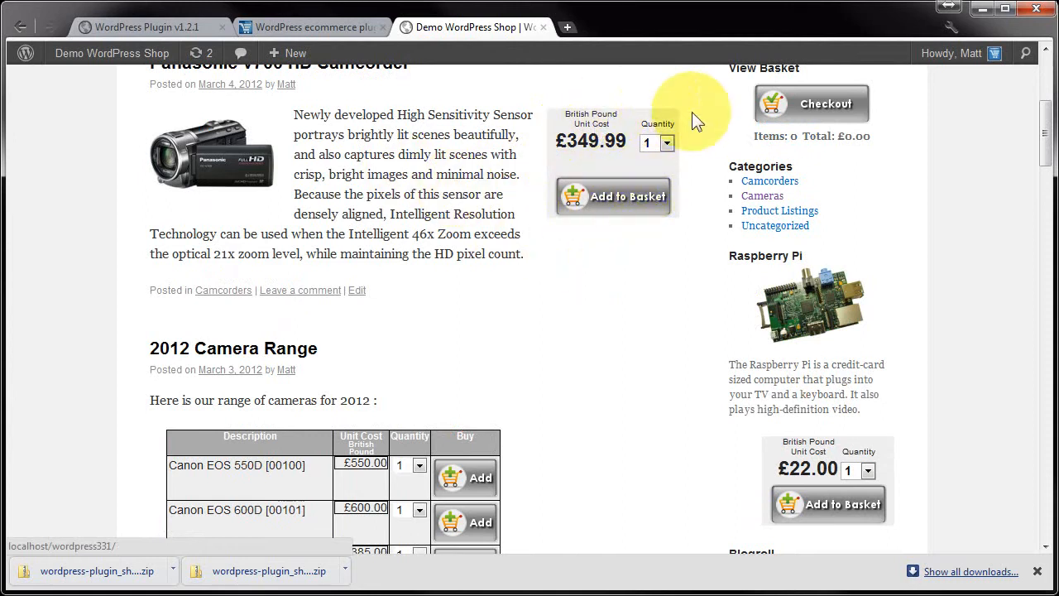
{"action": "mouse_move", "coordinate": [527, 184]}
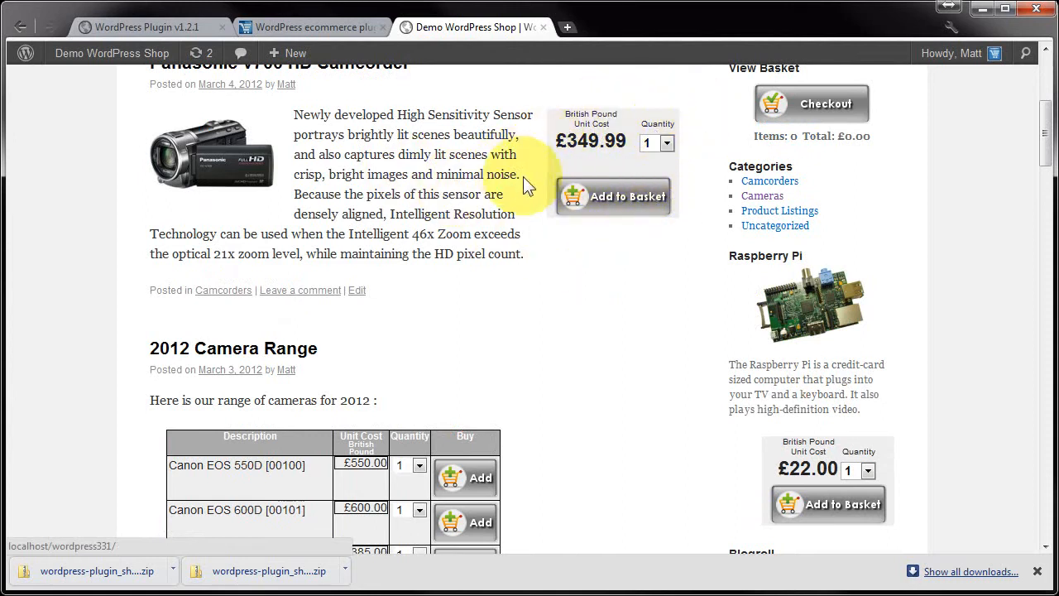
{"action": "scroll", "scroll_direction": "up", "scroll_amount": 3}
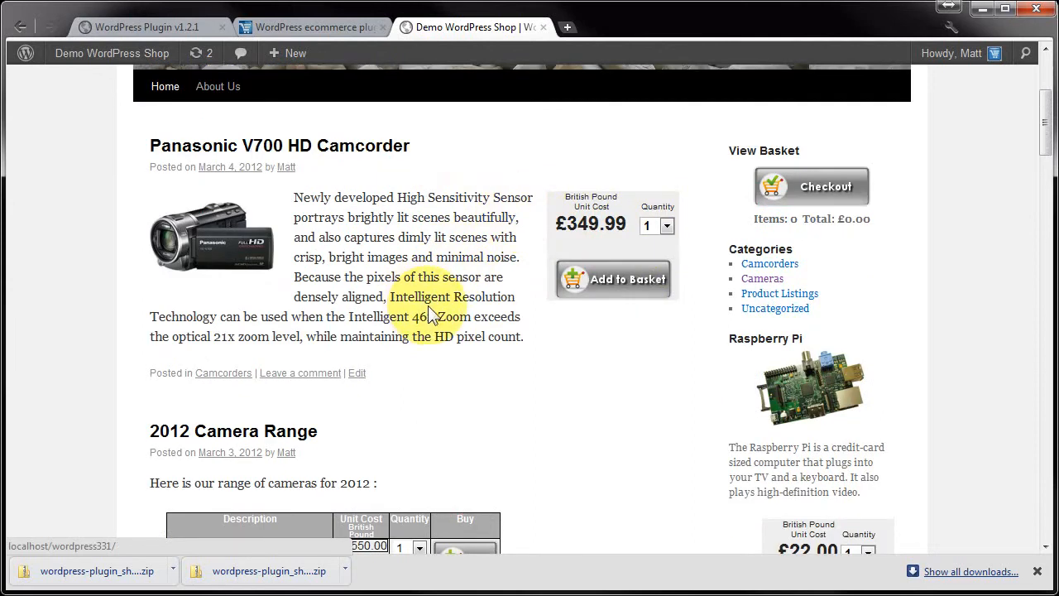
{"action": "mouse_move", "coordinate": [668, 234]}
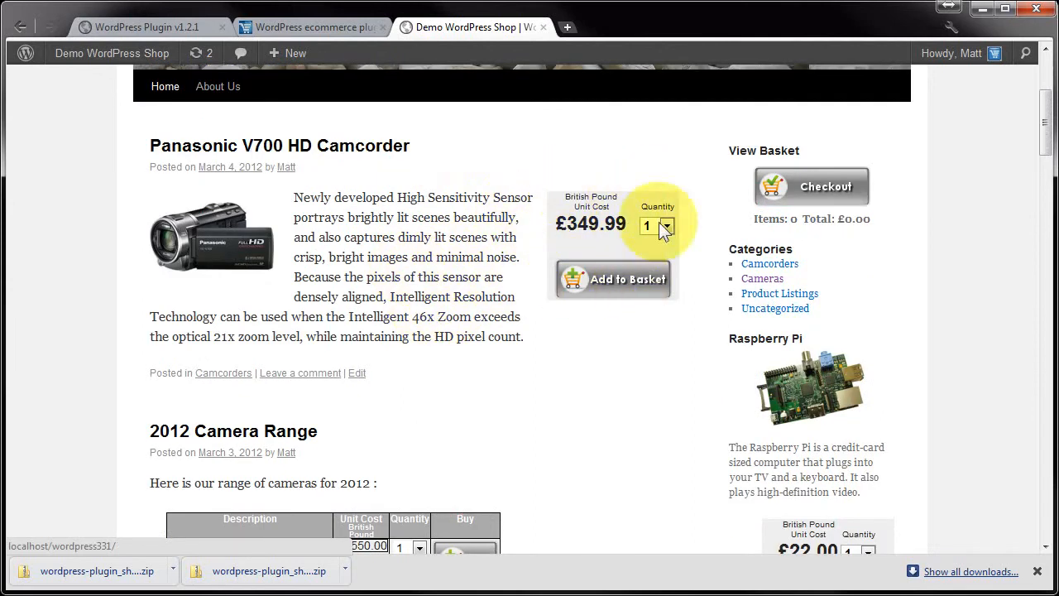
{"action": "mouse_move", "coordinate": [486, 384]}
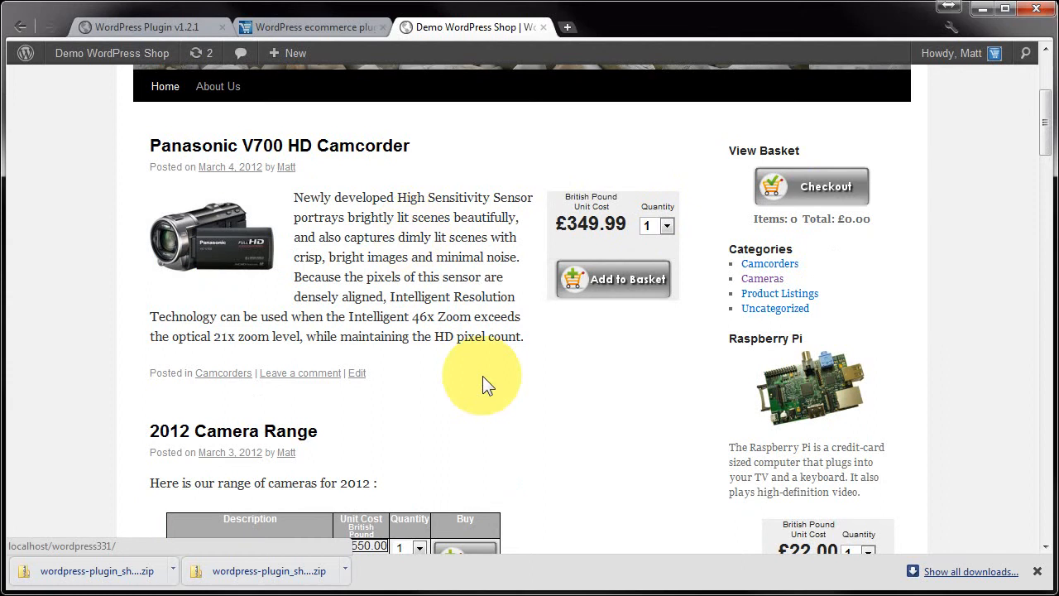
{"action": "scroll", "scroll_direction": "down", "scroll_amount": 3}
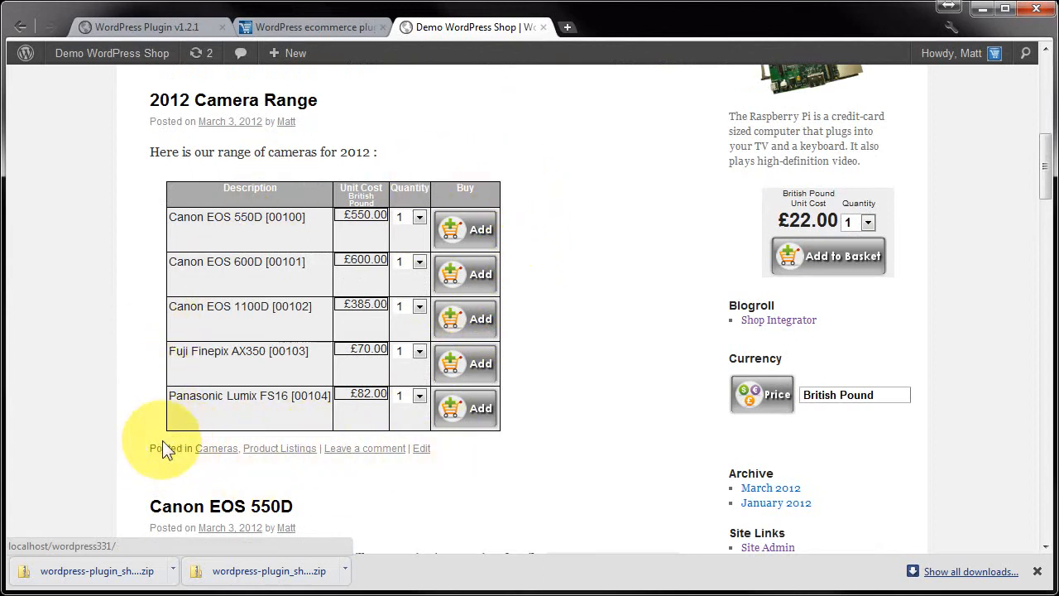
{"action": "mouse_move", "coordinate": [421, 449]}
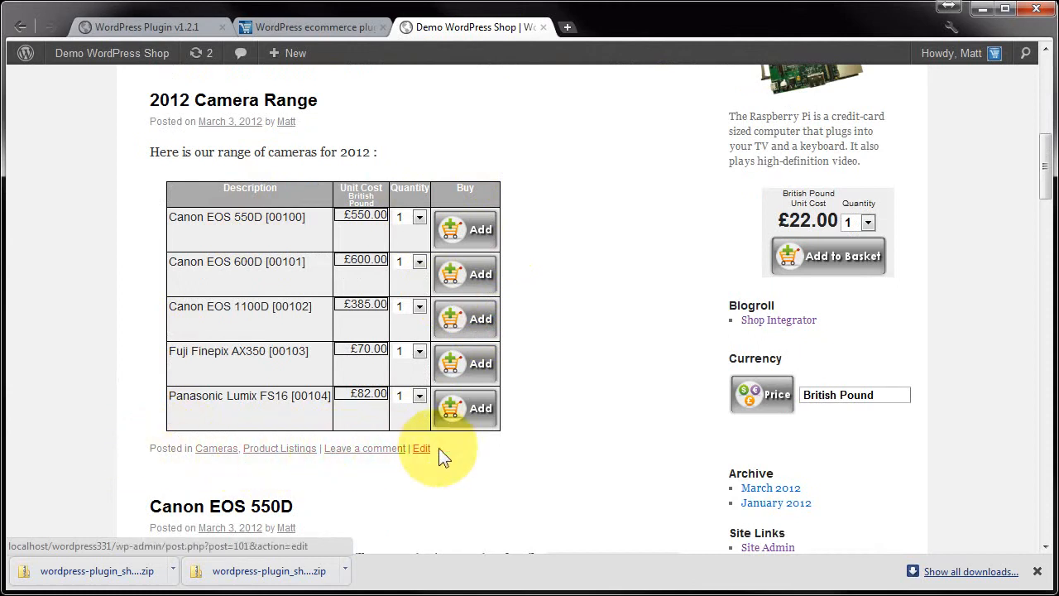
{"action": "scroll", "scroll_direction": "down", "scroll_amount": 3}
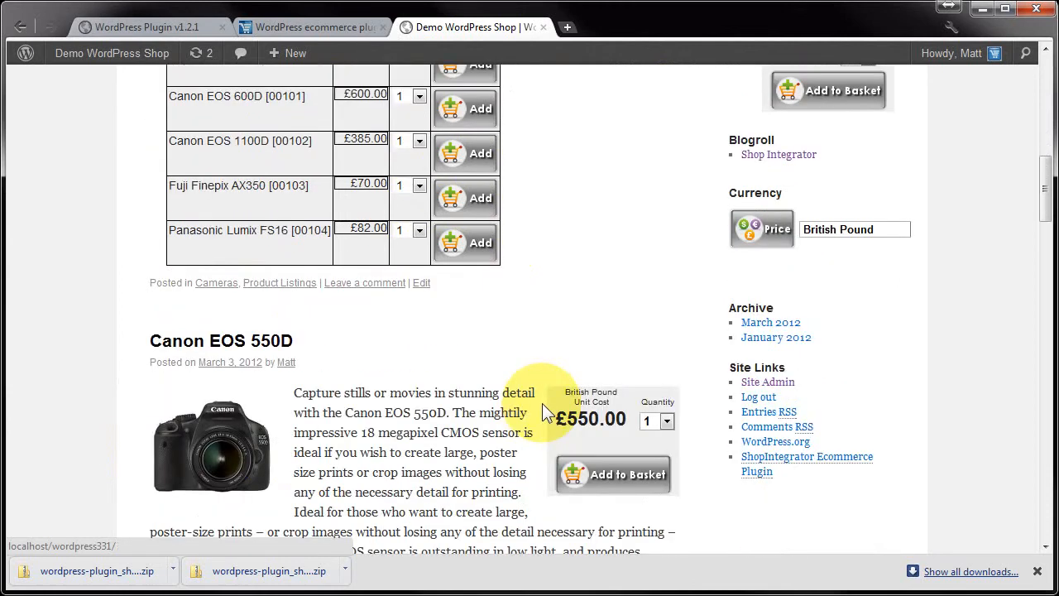
{"action": "scroll", "scroll_direction": "down", "scroll_amount": 3}
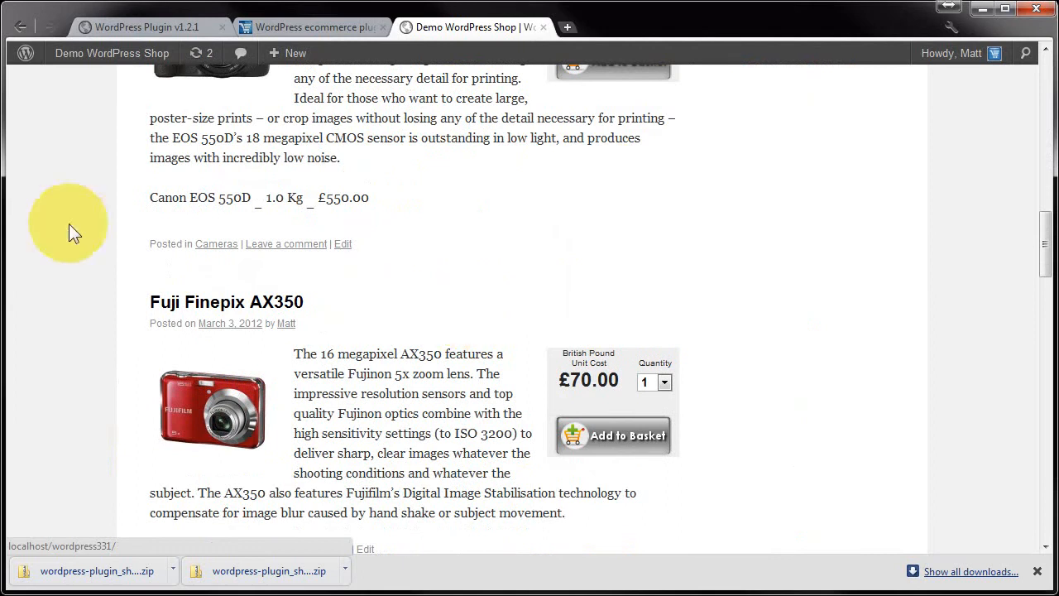
Step: Highlight the £550.00 price in a product post, then continue down the product list
{"action": "double_click", "coordinate": [174, 197]}
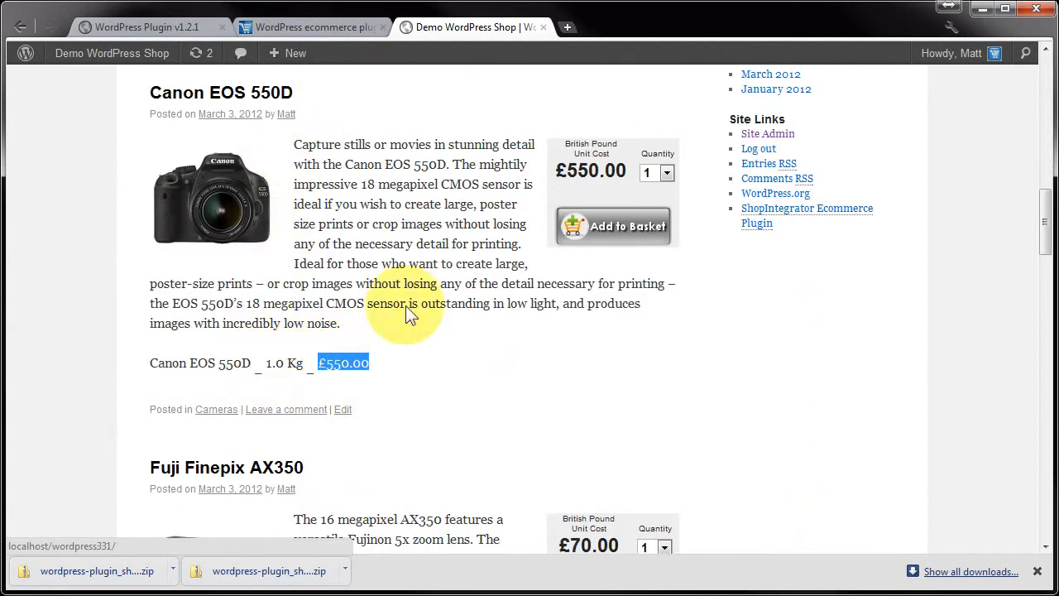
{"action": "left_click", "coordinate": [159, 375]}
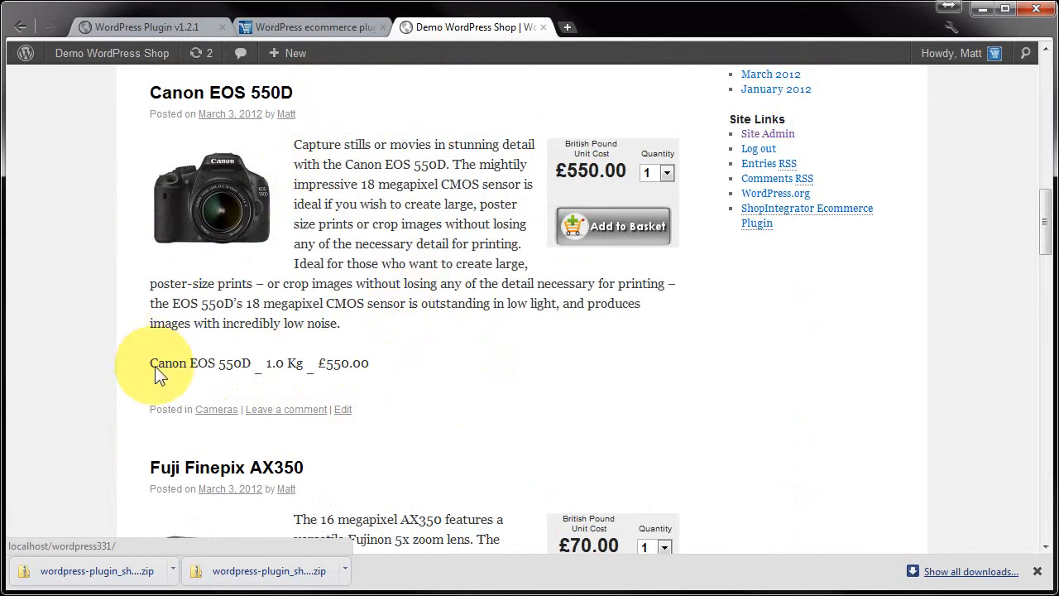
{"action": "mouse_move", "coordinate": [199, 376]}
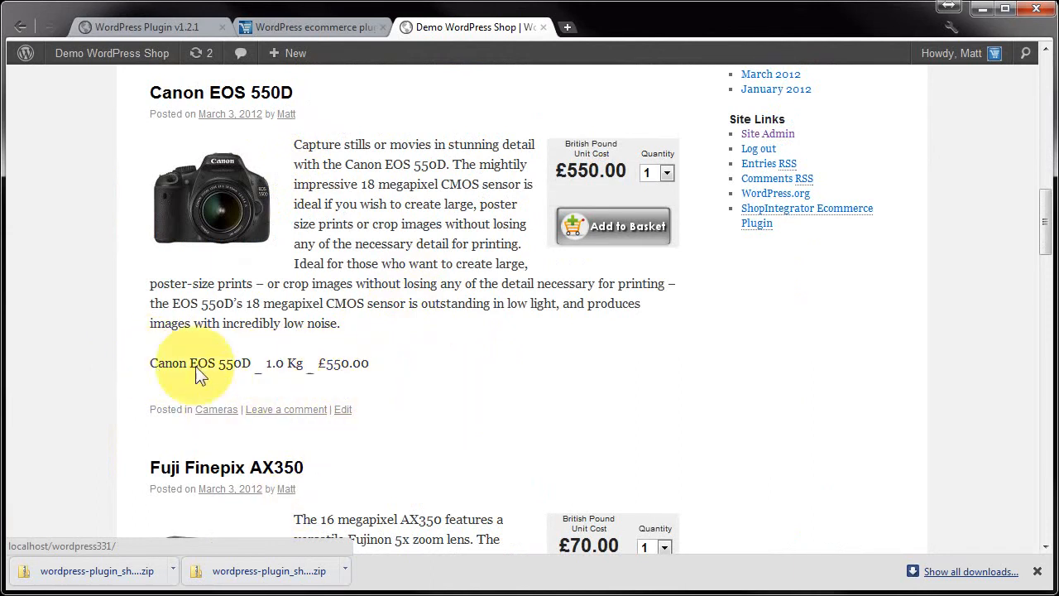
{"action": "scroll", "scroll_direction": "down", "scroll_amount": 3}
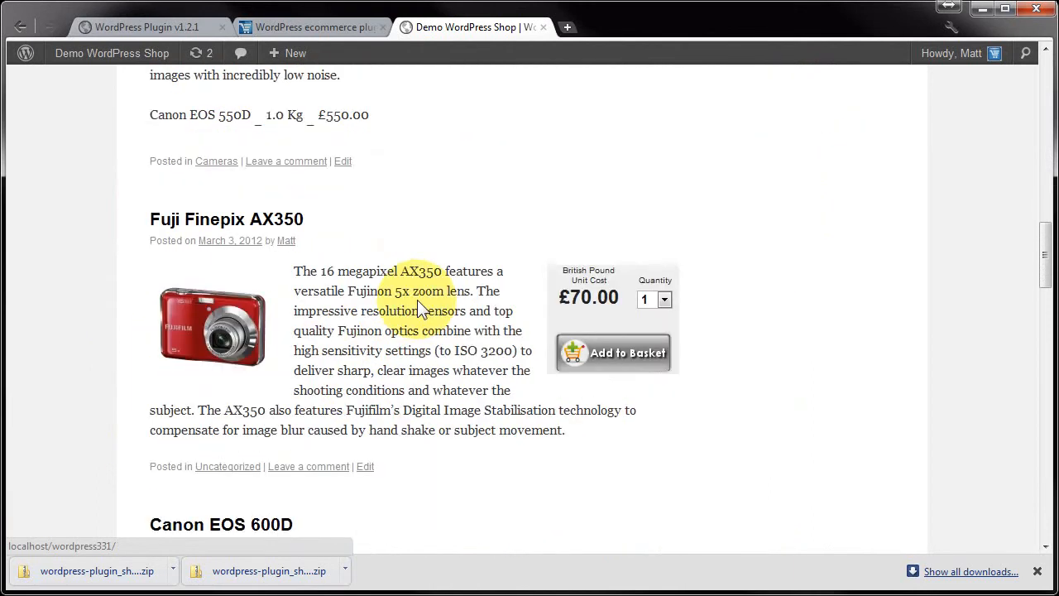
{"action": "scroll", "scroll_direction": "down", "scroll_amount": 3}
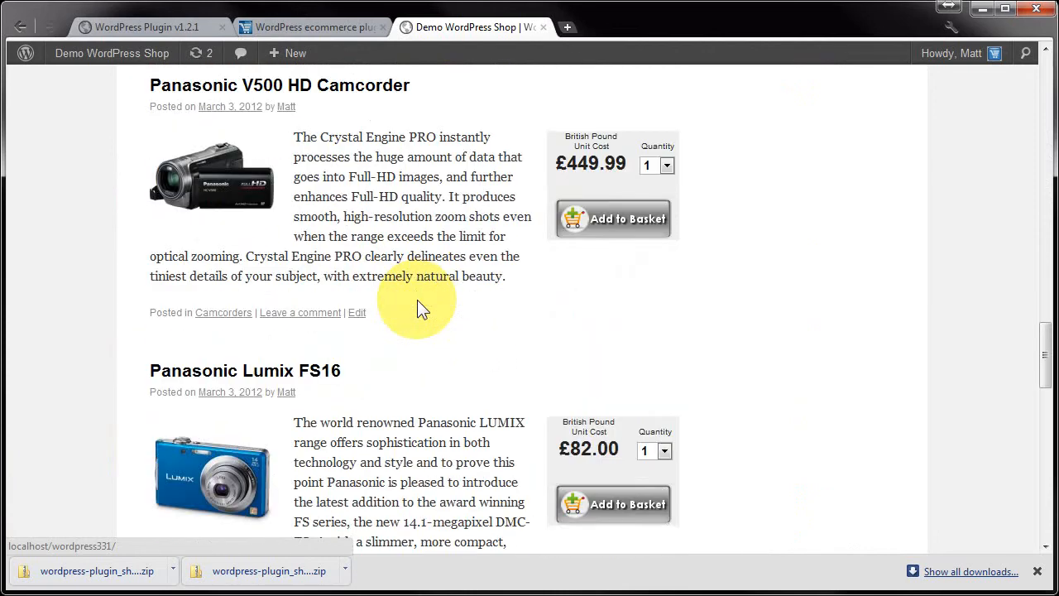
{"action": "scroll", "scroll_direction": "down", "scroll_amount": 3}
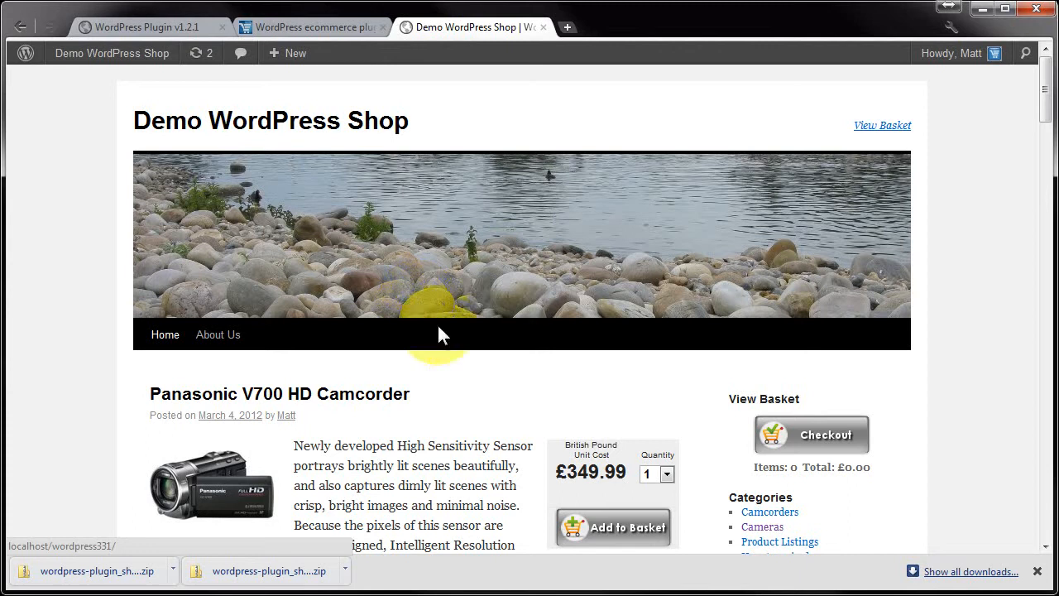
{"action": "mouse_move", "coordinate": [746, 457]}
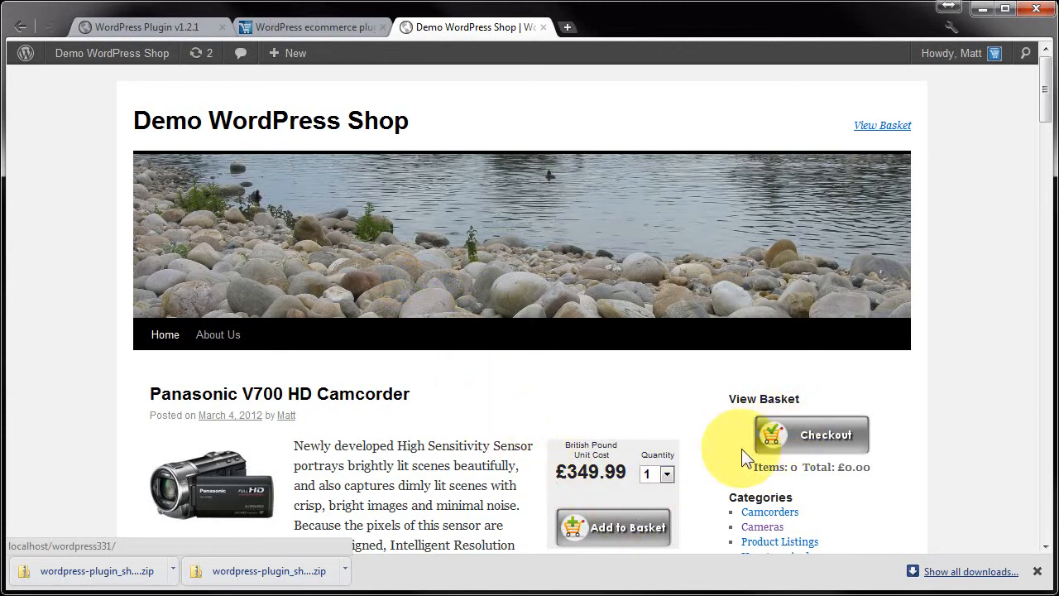
{"action": "scroll", "scroll_direction": "down", "scroll_amount": 3}
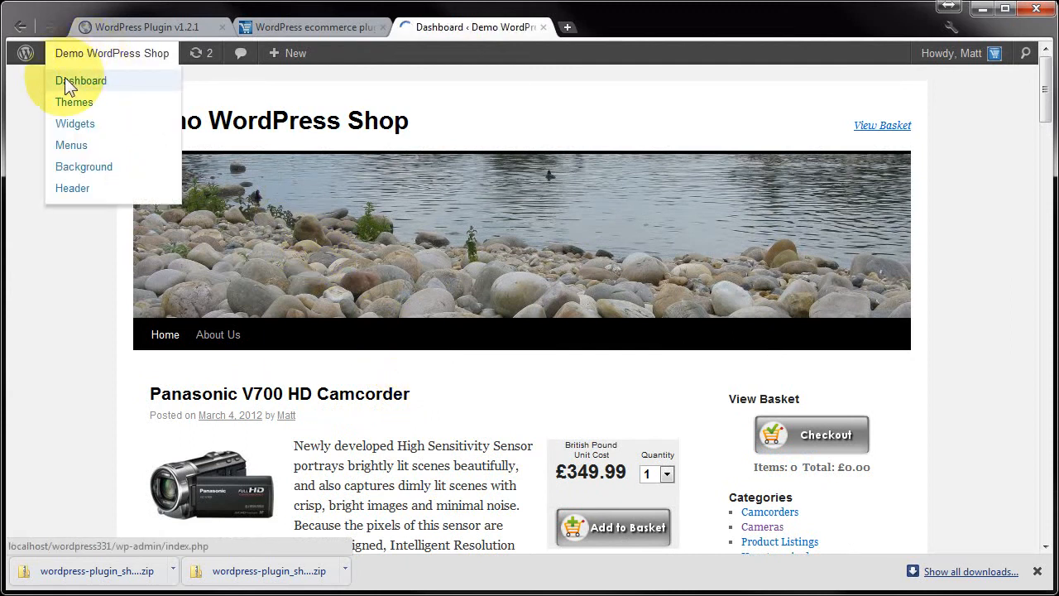
Step: Return to the admin dashboard and load the theme file editor on style.css
{"action": "left_click", "coordinate": [80, 81]}
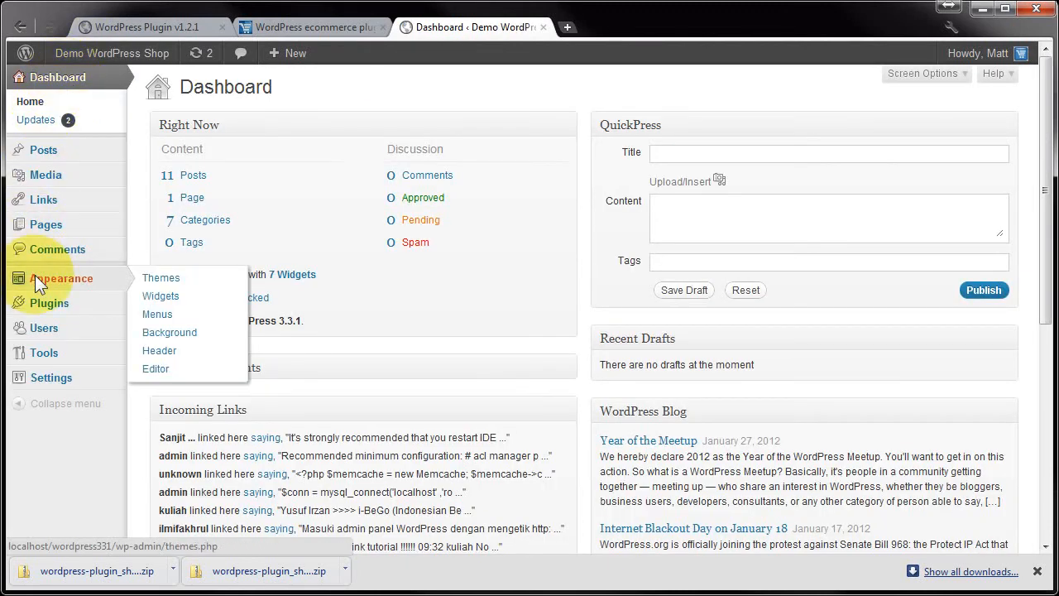
{"action": "mouse_move", "coordinate": [156, 368]}
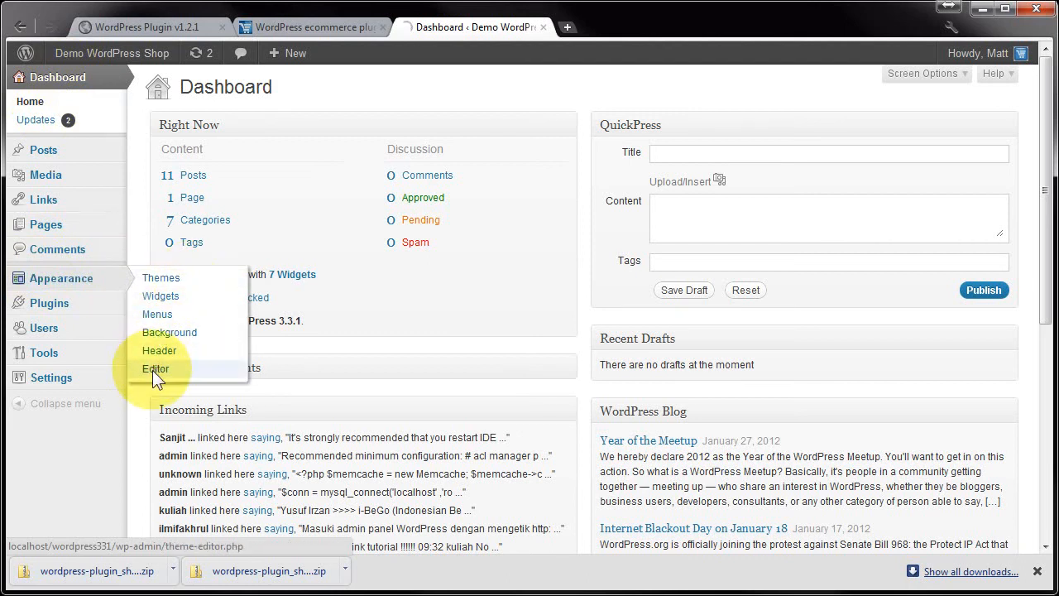
{"action": "left_click", "coordinate": [156, 370]}
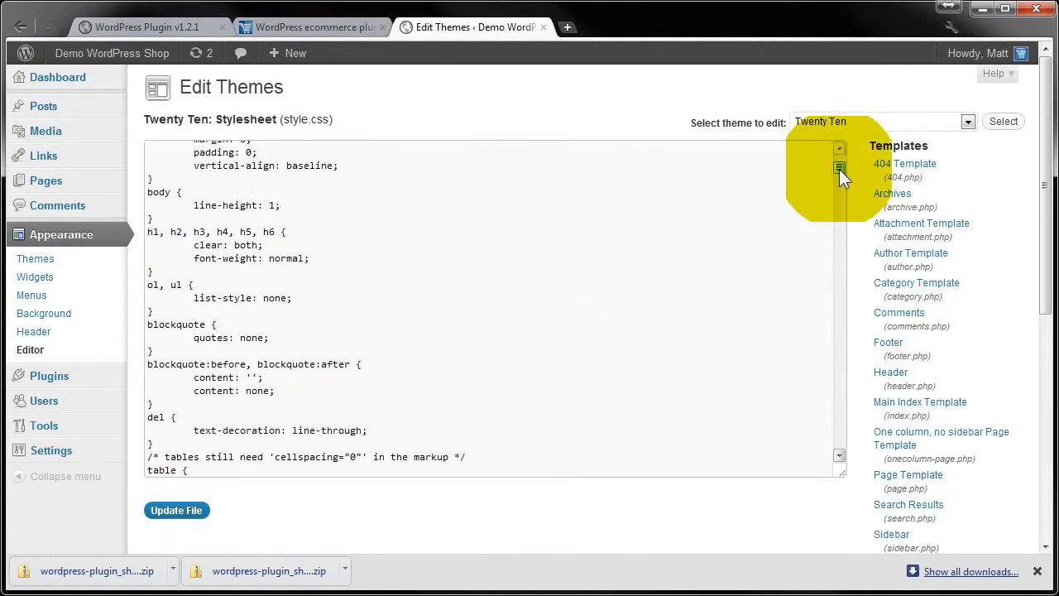
{"action": "scroll", "scroll_direction": "down", "scroll_amount": 3}
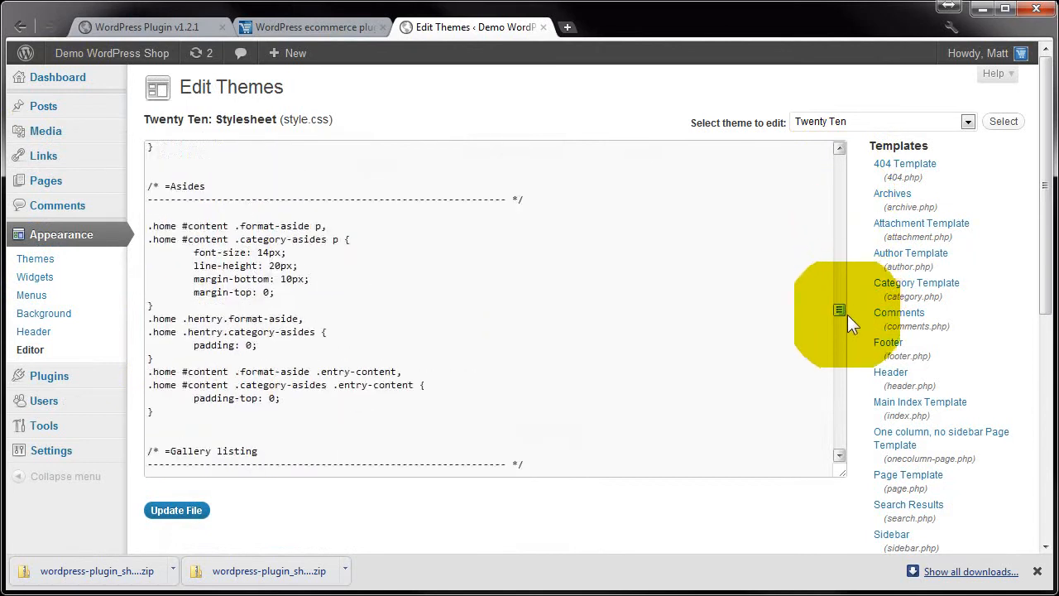
{"action": "scroll", "scroll_direction": "down", "scroll_amount": 3}
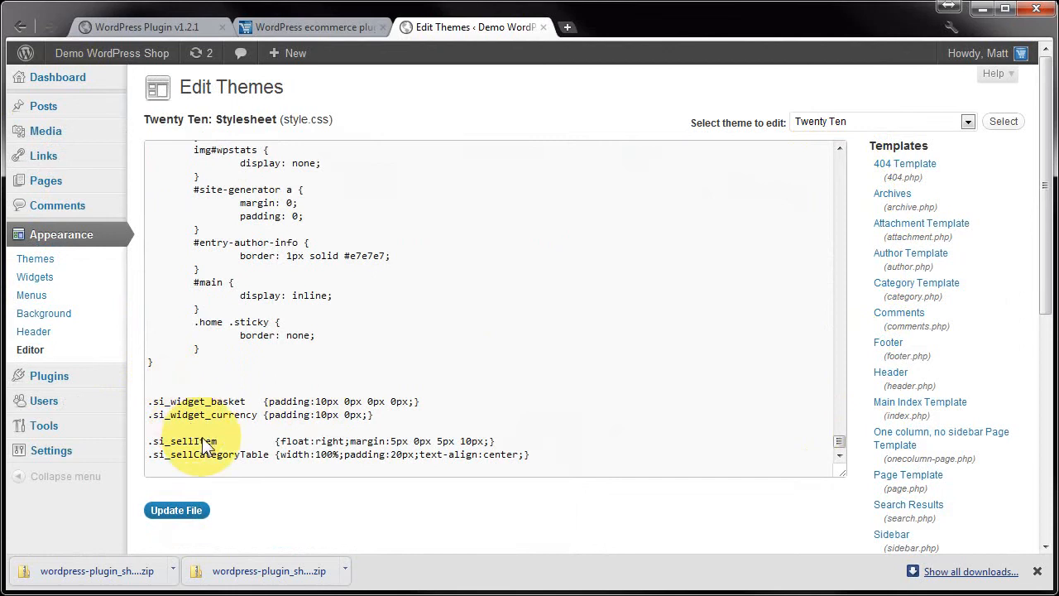
{"action": "double_click", "coordinate": [201, 401]}
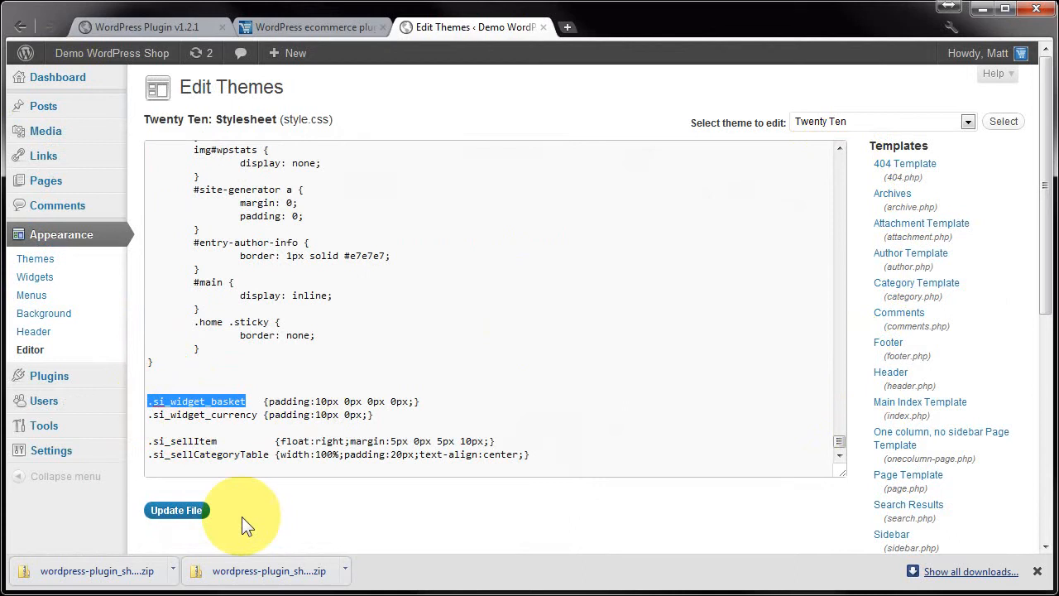
{"action": "mouse_move", "coordinate": [278, 425]}
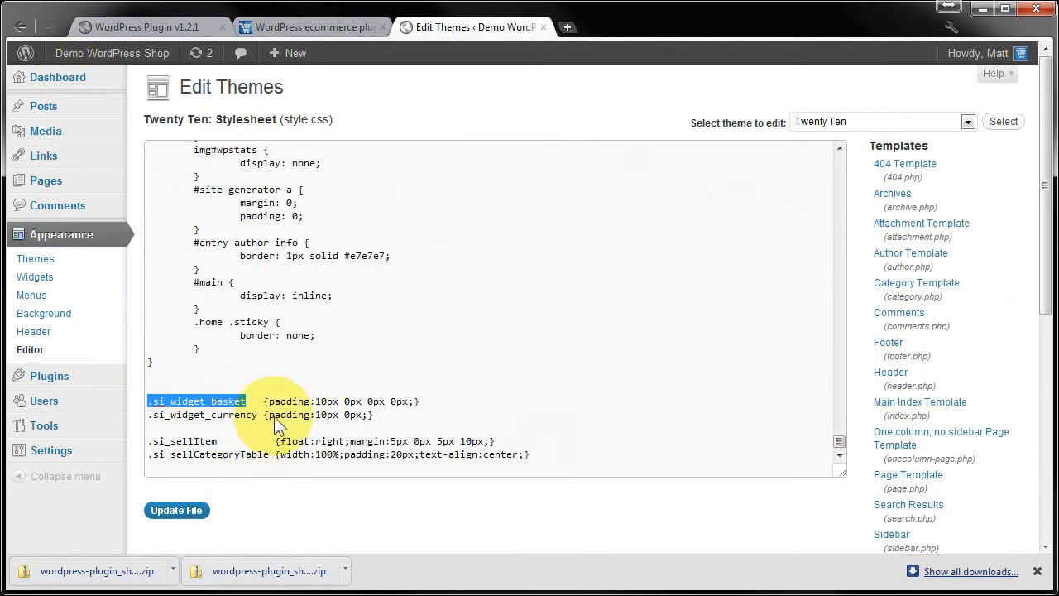
{"action": "left_click_drag", "start_coordinate": [265, 401], "coordinate": [414, 401]}
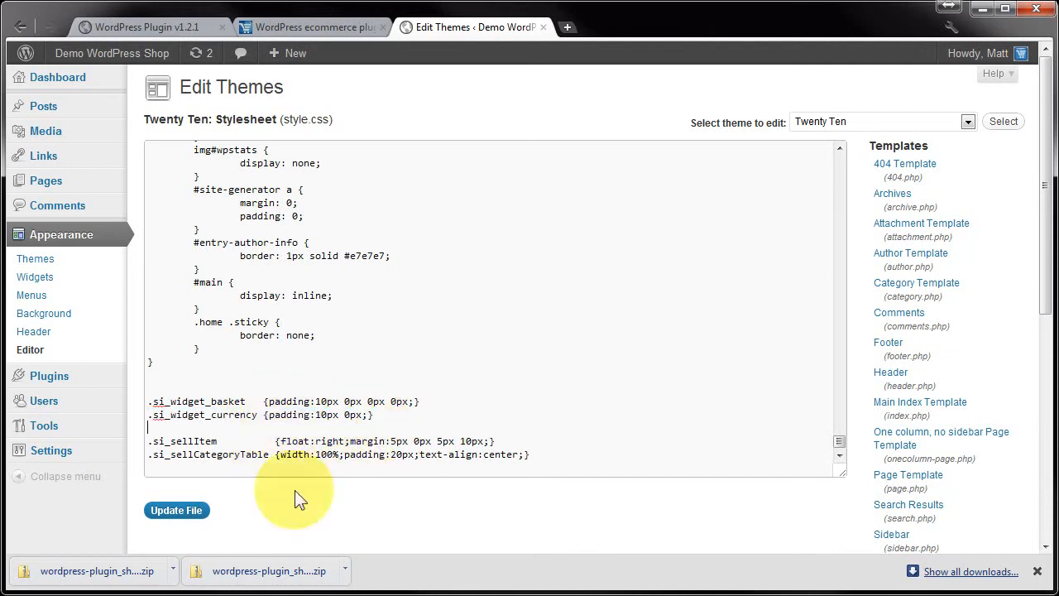
{"action": "mouse_move", "coordinate": [413, 412]}
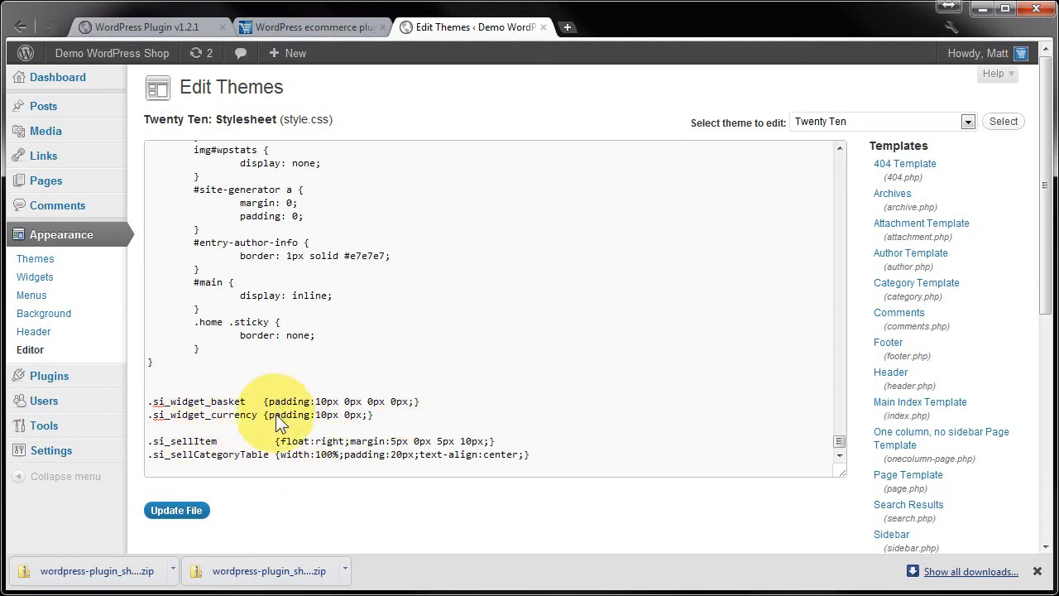
{"action": "mouse_move", "coordinate": [271, 415]}
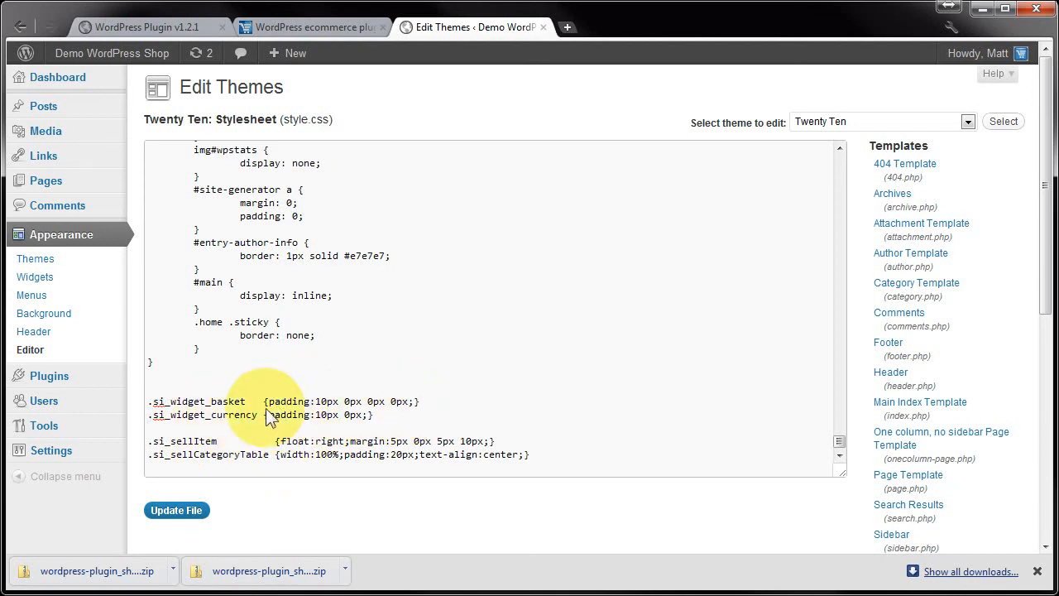
{"action": "mouse_move", "coordinate": [197, 413]}
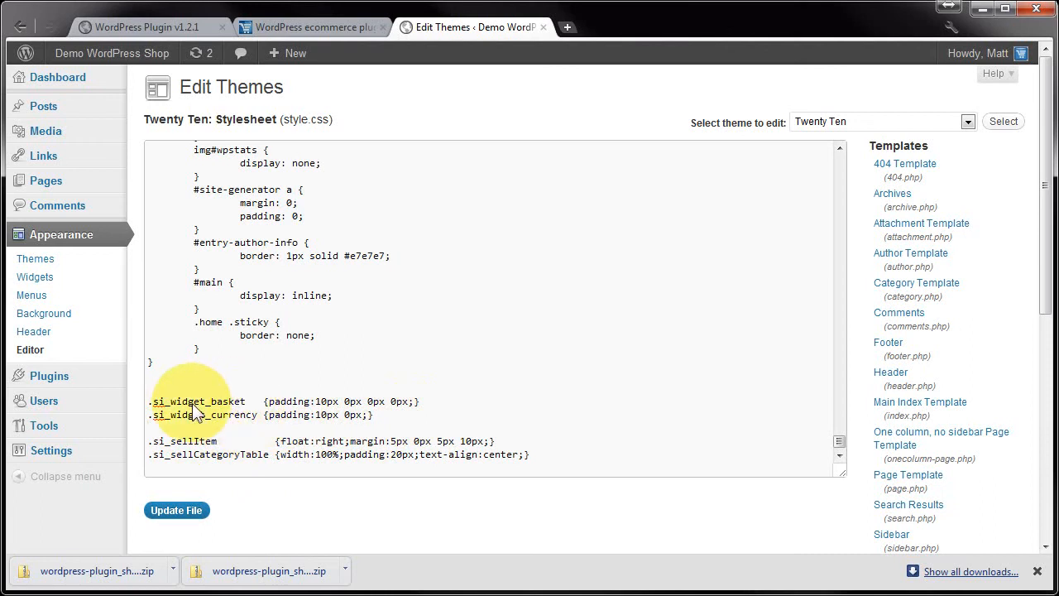
{"action": "mouse_move", "coordinate": [268, 400]}
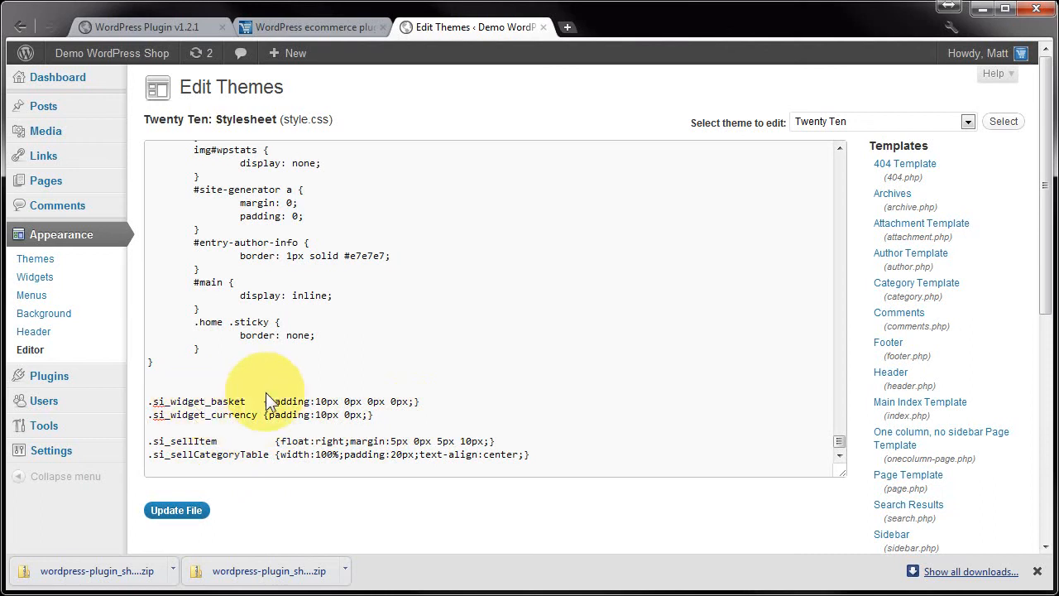
{"action": "mouse_move", "coordinate": [414, 407]}
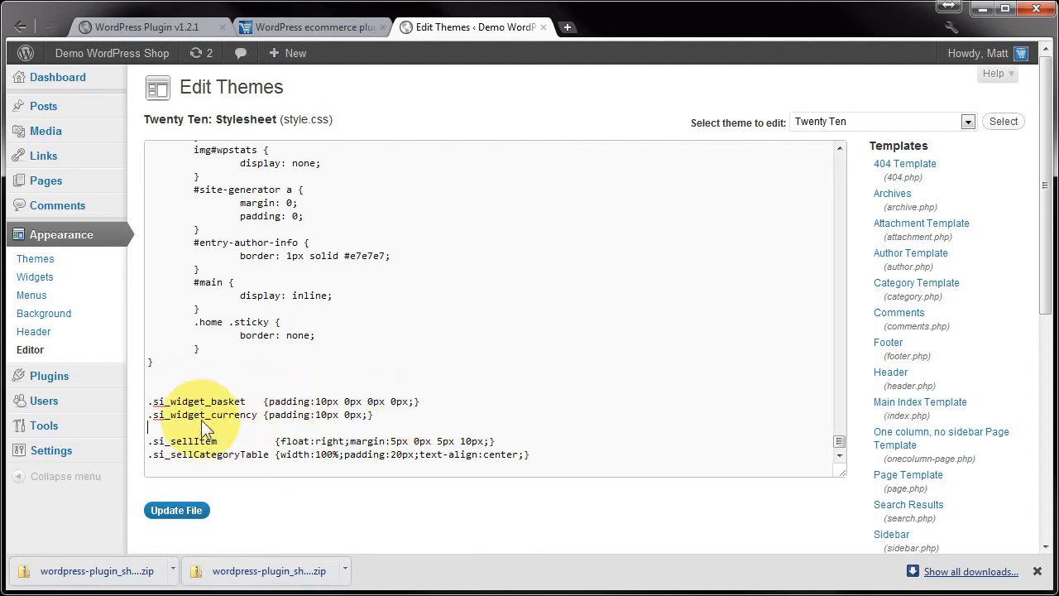
{"action": "scroll", "scroll_direction": "down", "scroll_amount": 3}
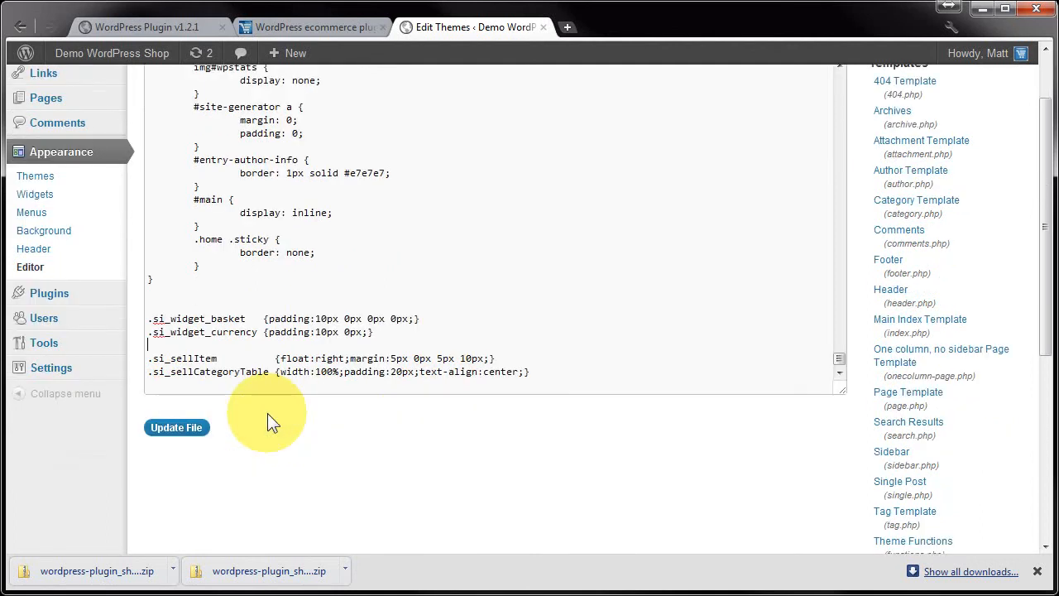
{"action": "mouse_move", "coordinate": [207, 342]}
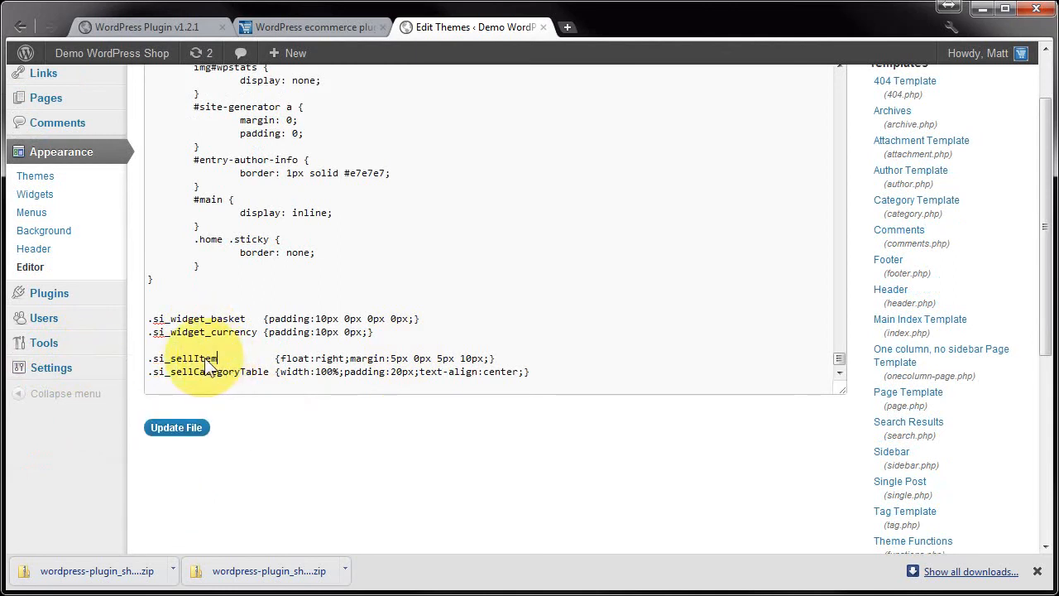
{"action": "double_click", "coordinate": [183, 358]}
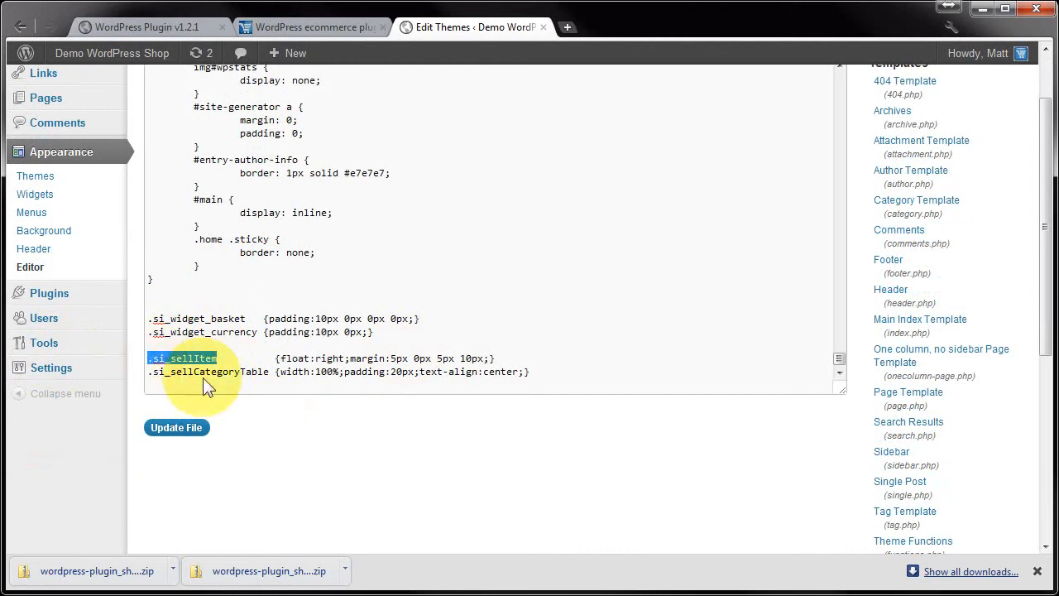
{"action": "mouse_move", "coordinate": [248, 361]}
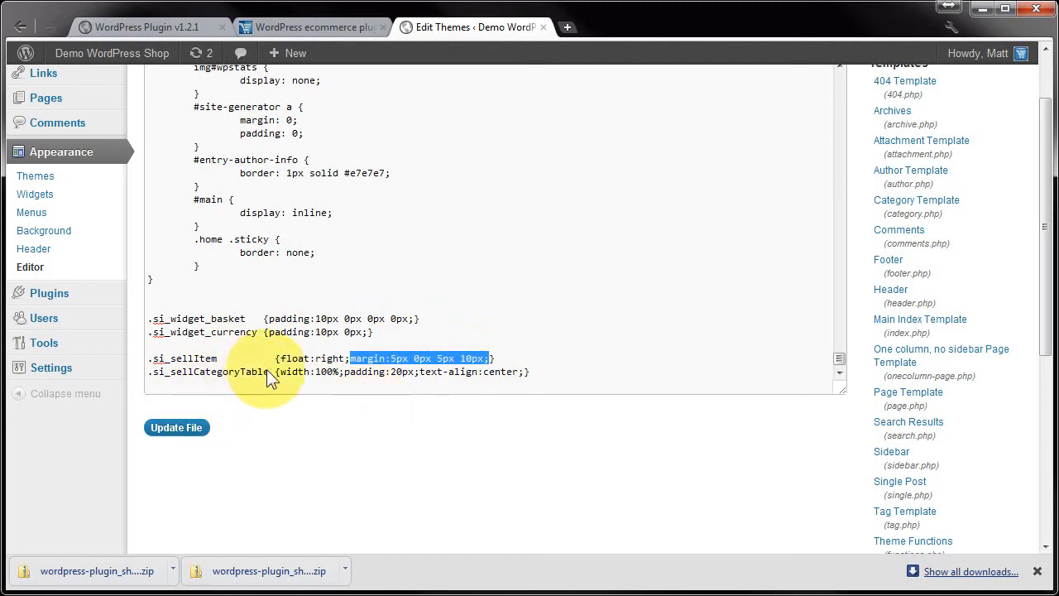
{"action": "double_click", "coordinate": [207, 372]}
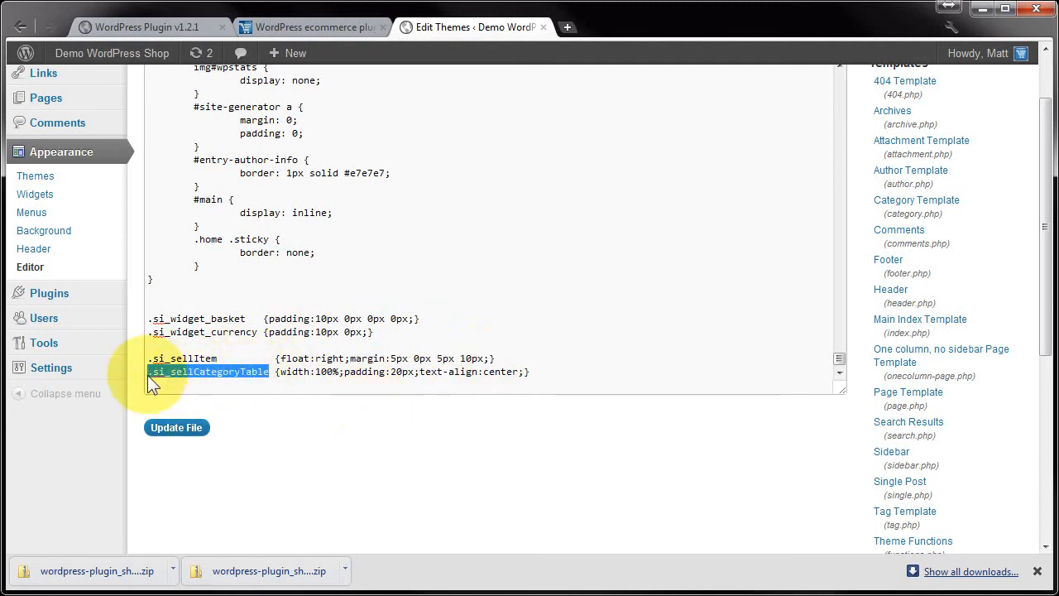
{"action": "mouse_move", "coordinate": [255, 434]}
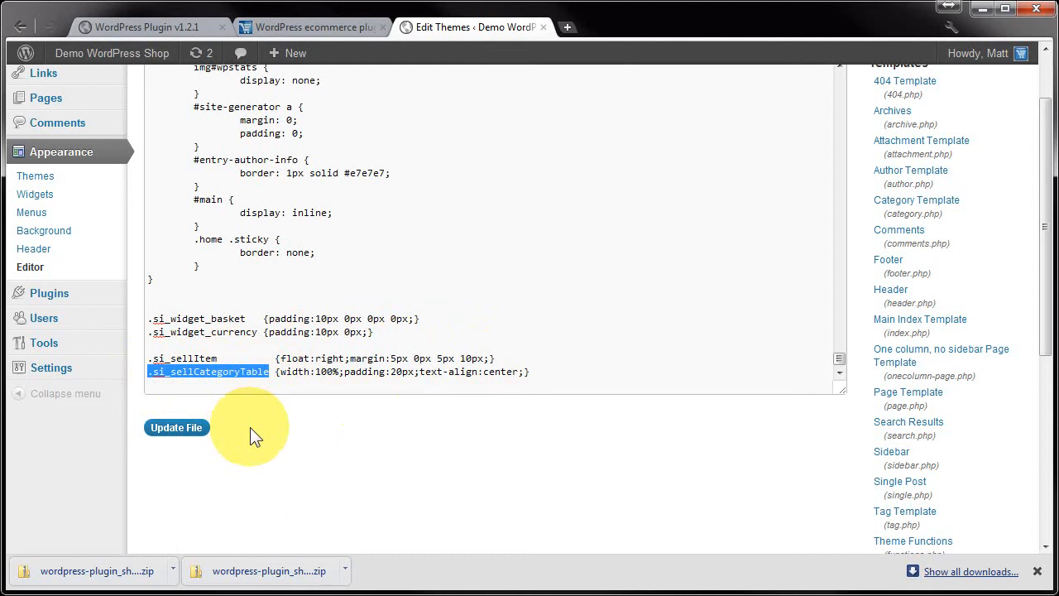
{"action": "mouse_move", "coordinate": [346, 380]}
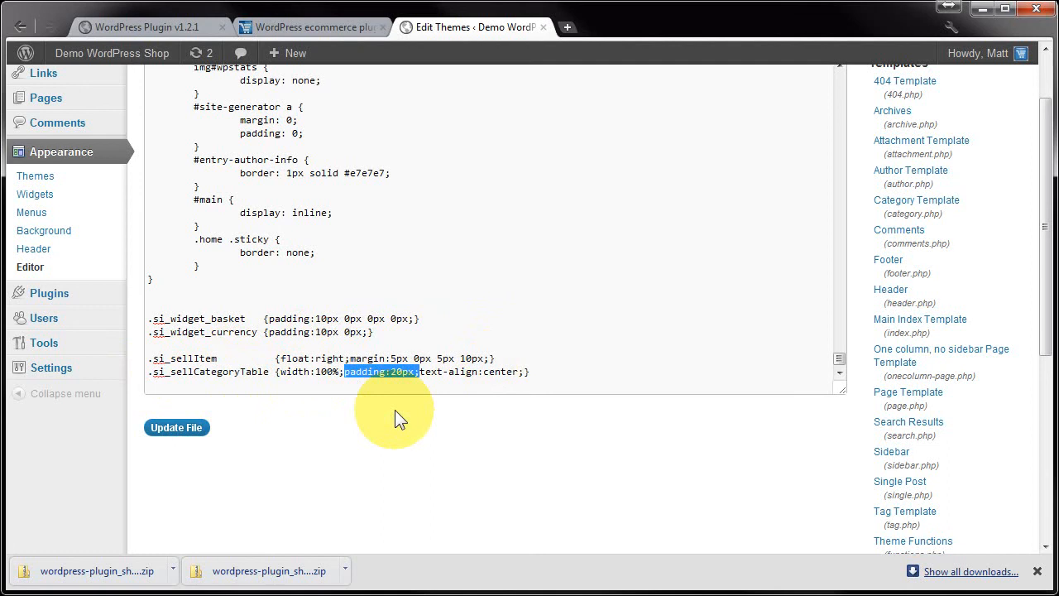
{"action": "mouse_move", "coordinate": [216, 383]}
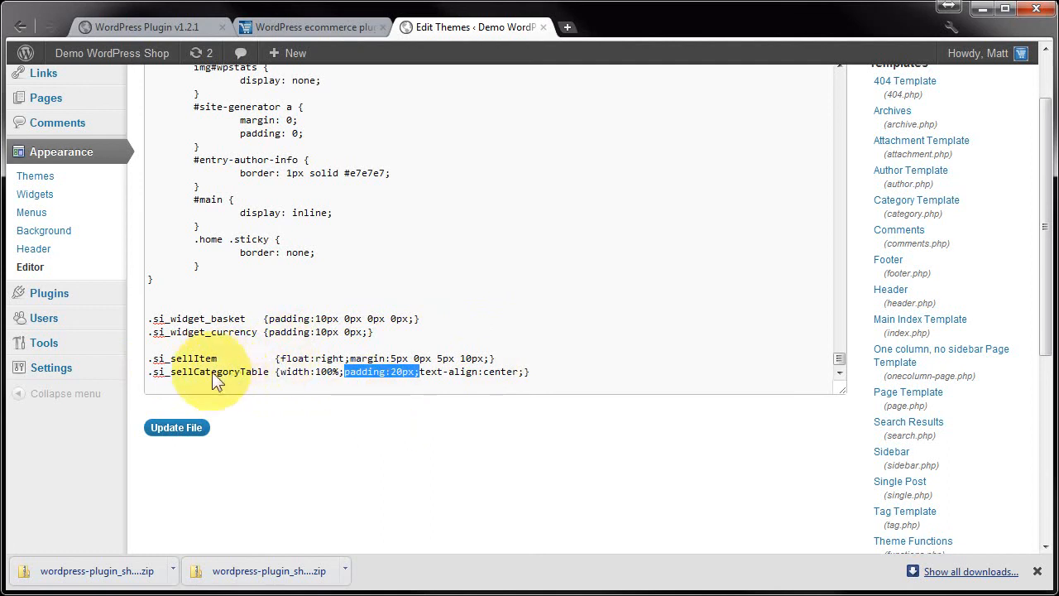
{"action": "mouse_move", "coordinate": [267, 385]}
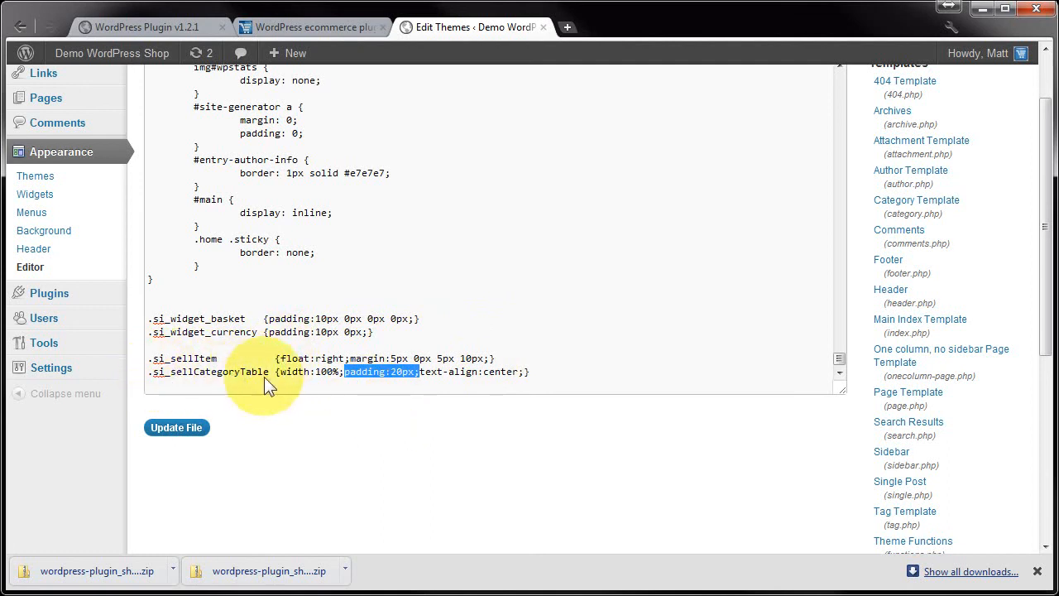
{"action": "mouse_move", "coordinate": [284, 377]}
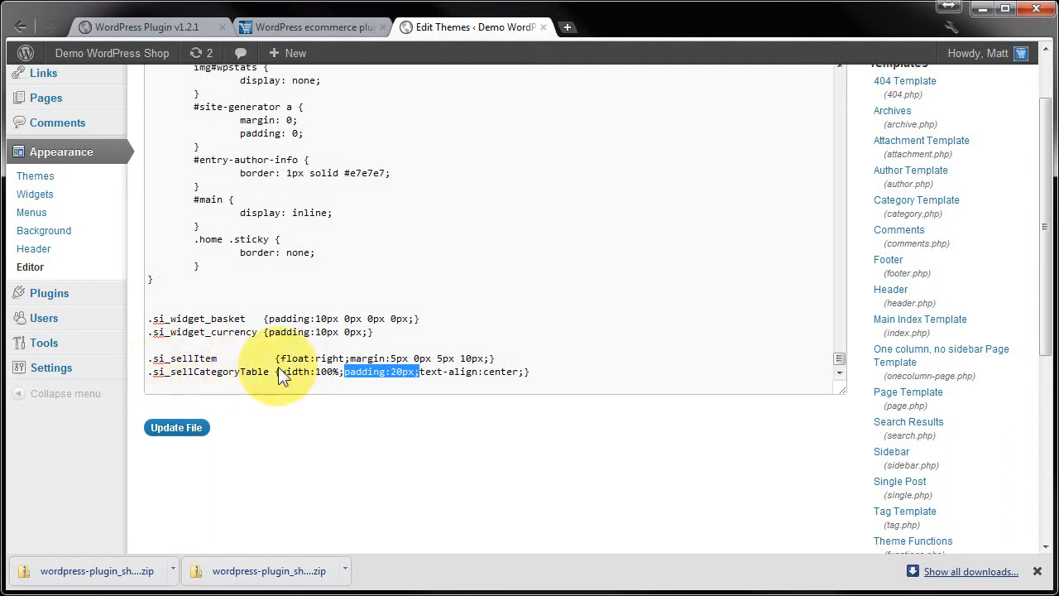